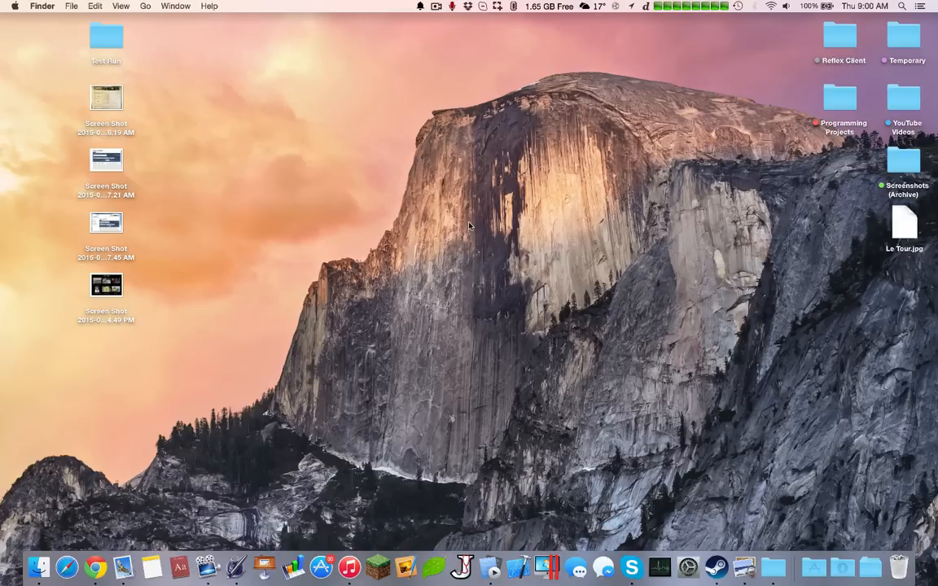
mouse_move(570, 436)
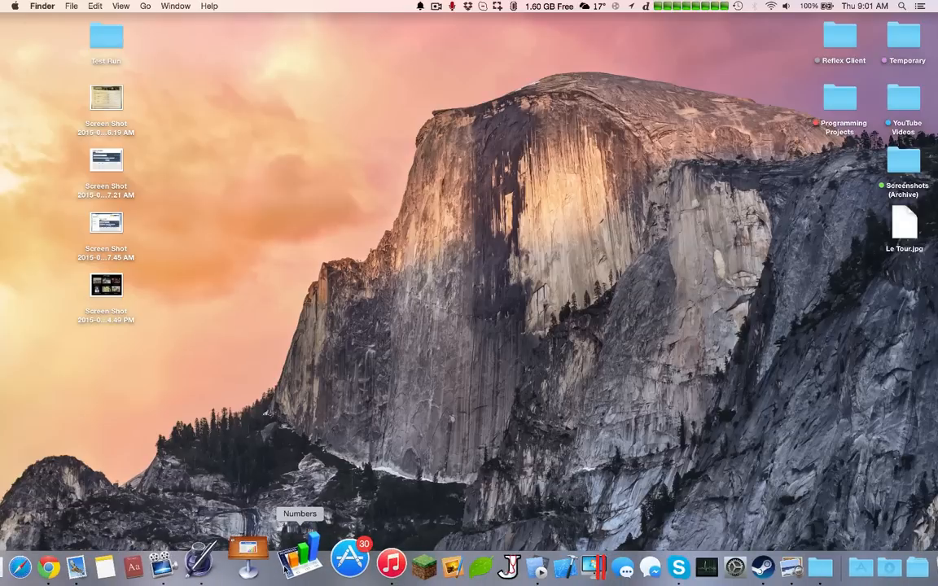
mouse_move(267, 562)
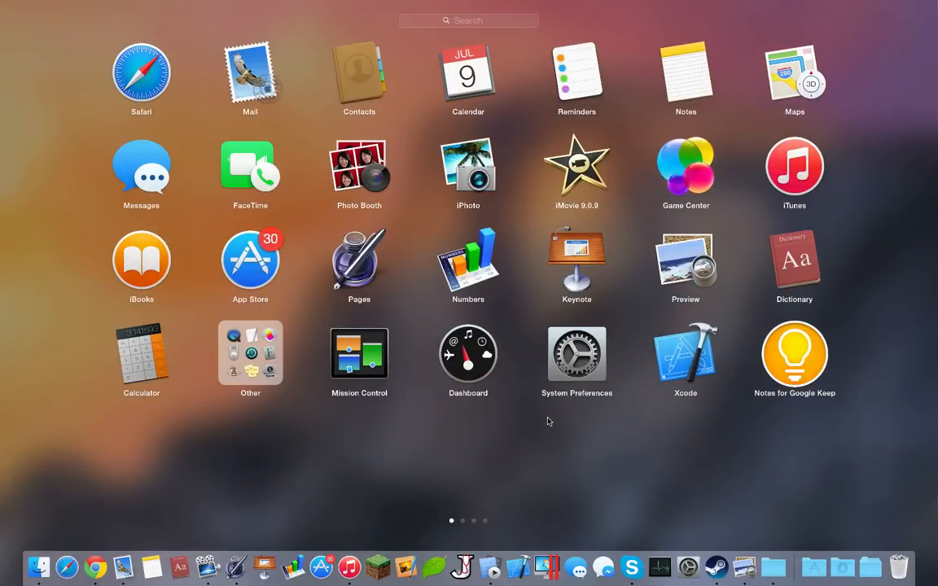
- Annotate the mountain capture with an arrow pointing into the red box and finish it
scroll("left", 3)
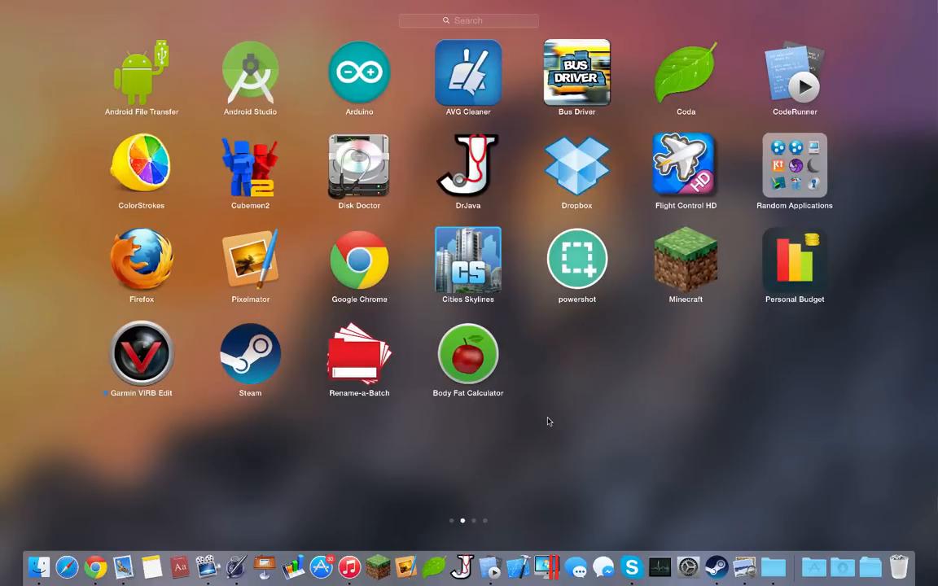
mouse_move(606, 449)
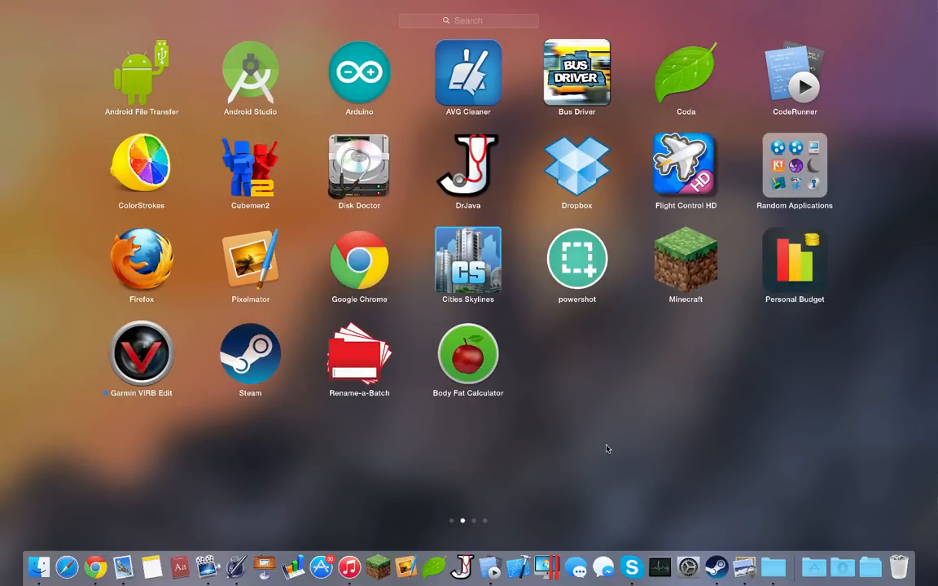
mouse_move(576, 259)
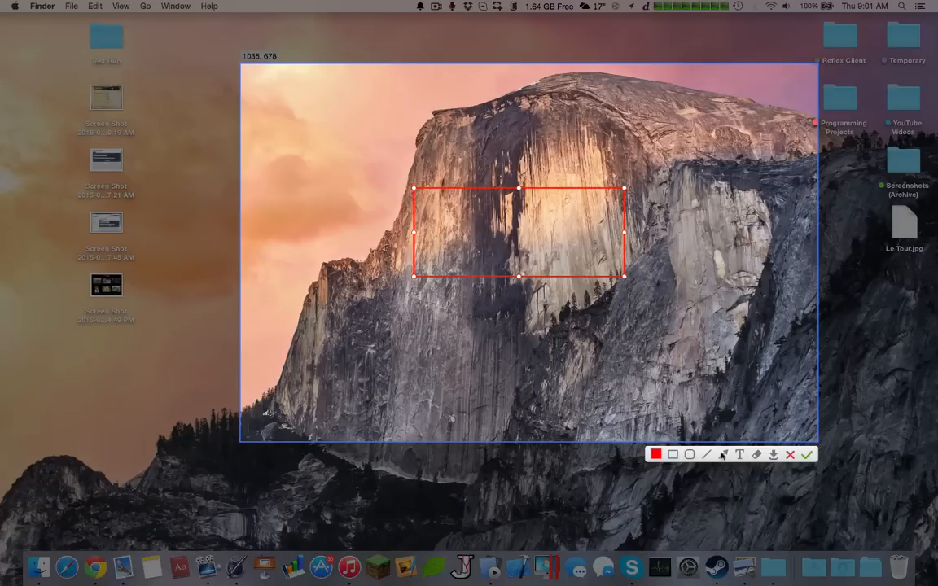
left_click_drag(674, 375, 544, 259)
type("dslfjdsklfjslkdfjlksdjlksdf")
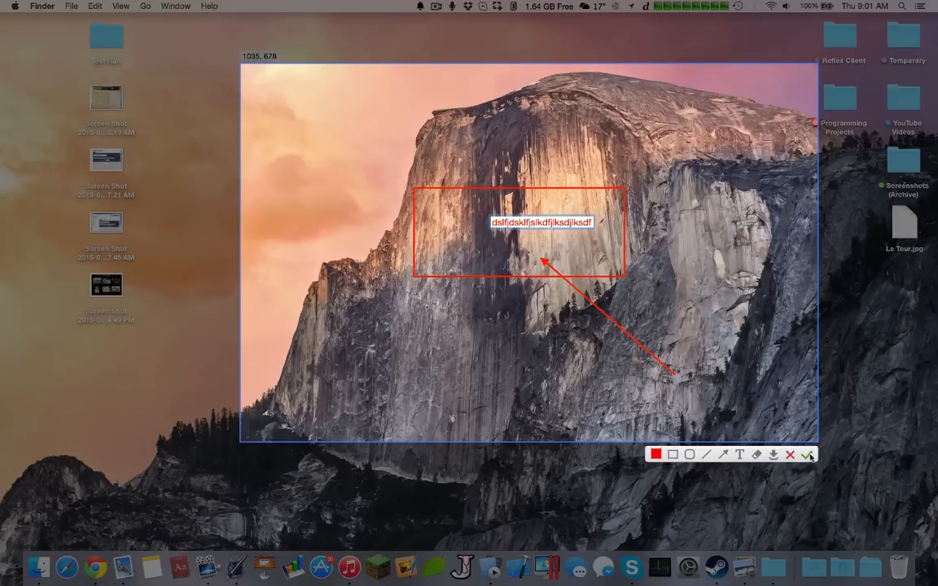
left_click(808, 455)
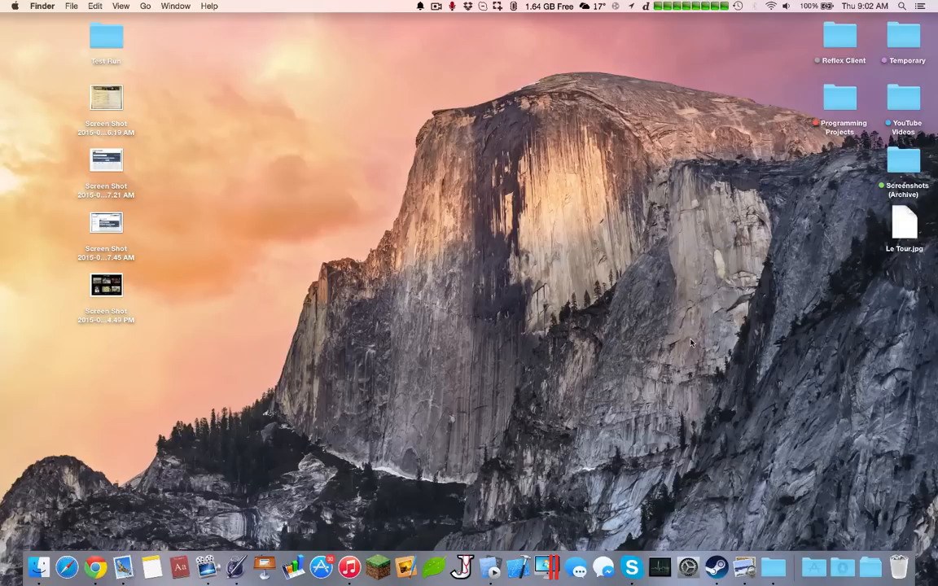
mouse_move(54, 73)
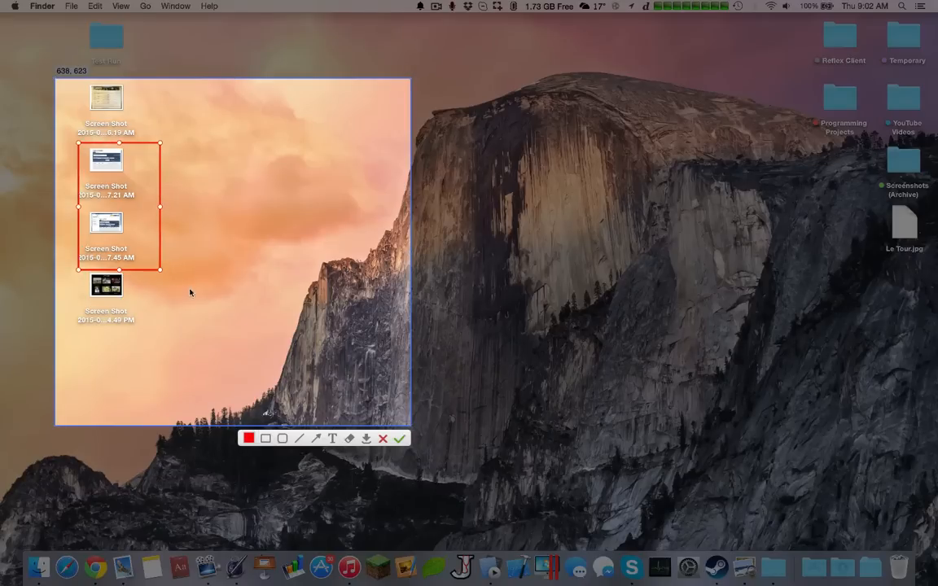
- Annotate the second capture with an arrow toward the bottom screenshot file, finish it, and return to Launchpad
left_click_drag(251, 301, 129, 290)
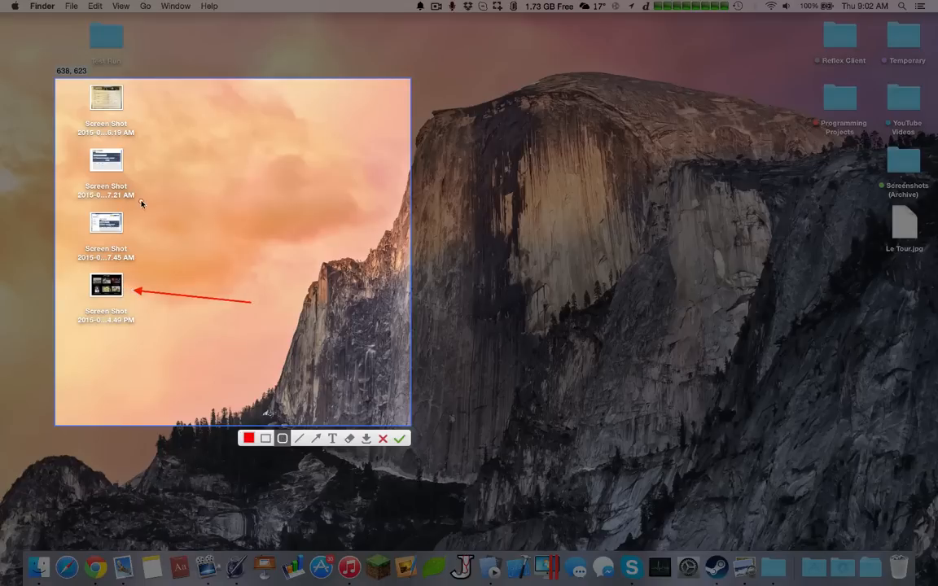
left_click(382, 438)
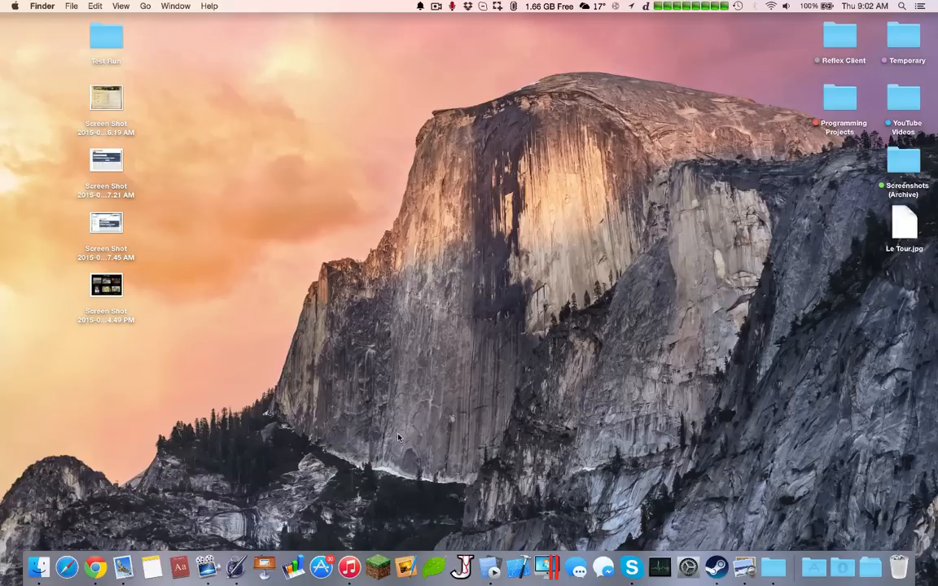
mouse_move(464, 128)
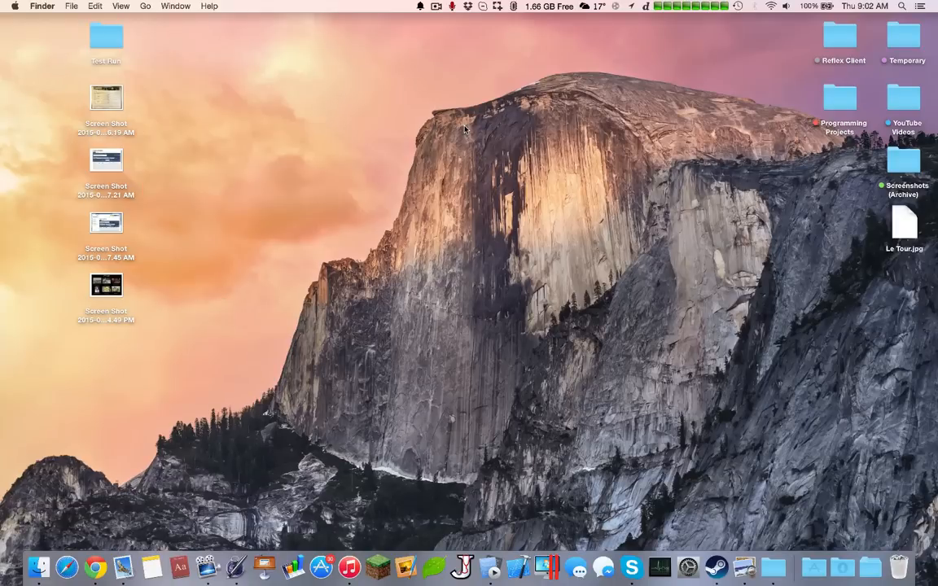
left_click(263, 566)
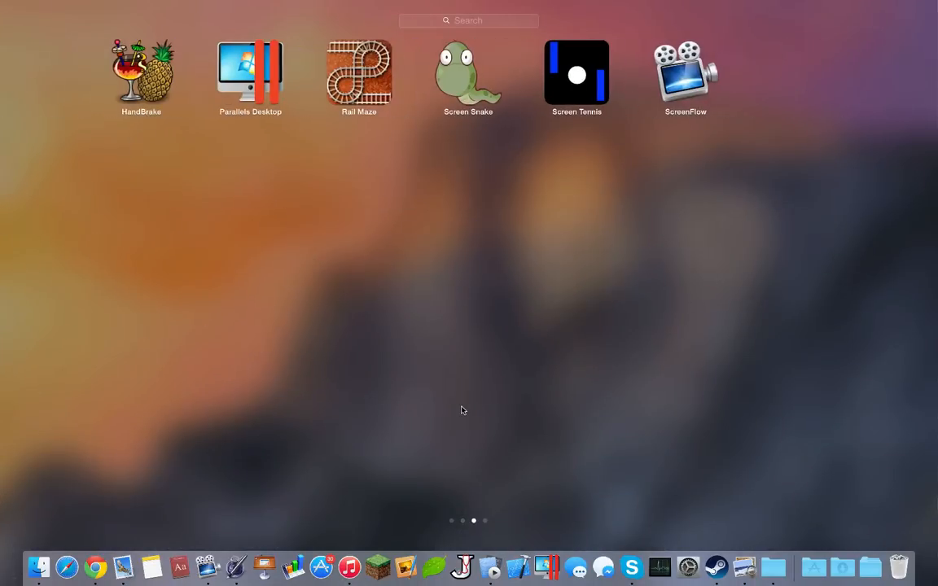
- Open the Smartr flashcard deck and add a new blank card
scroll("left", 3)
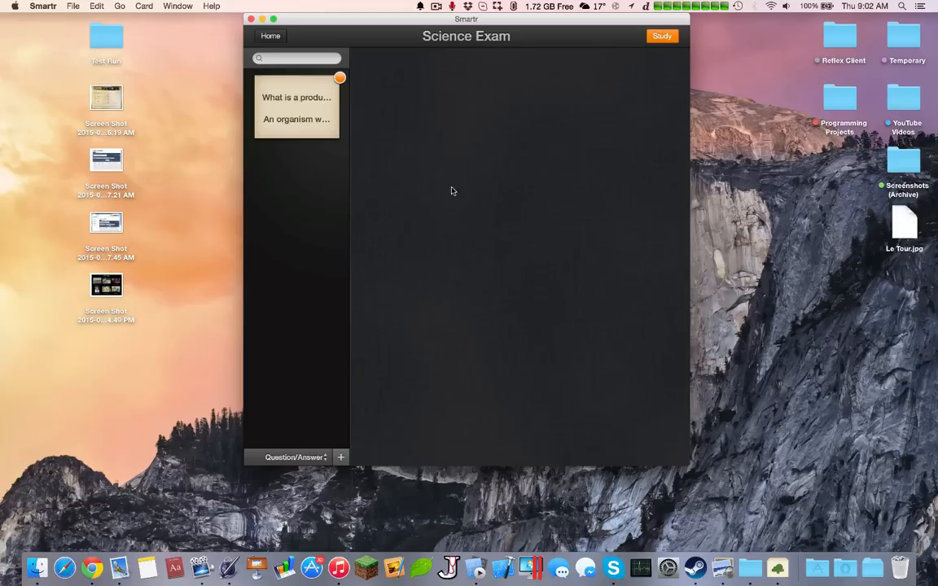
left_click(296, 107)
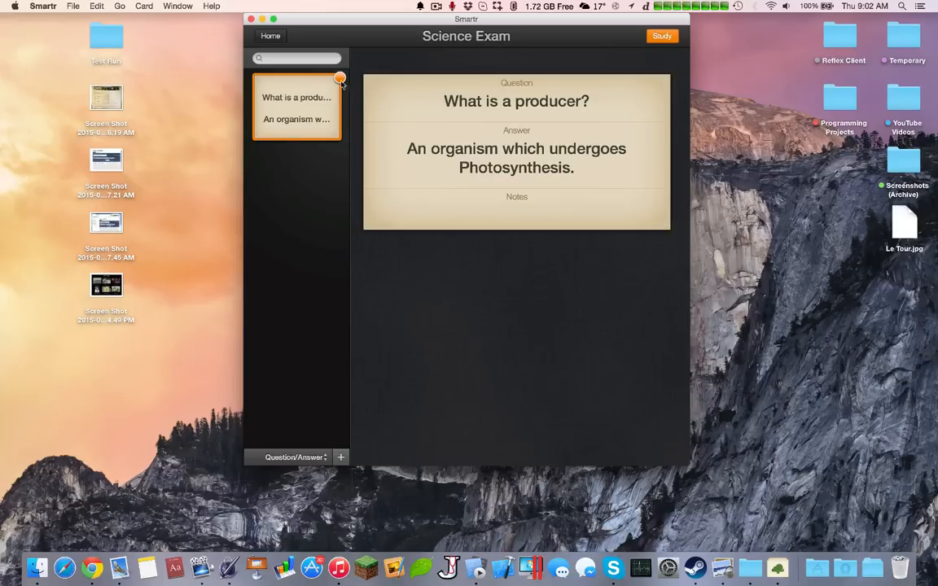
left_click(339, 79)
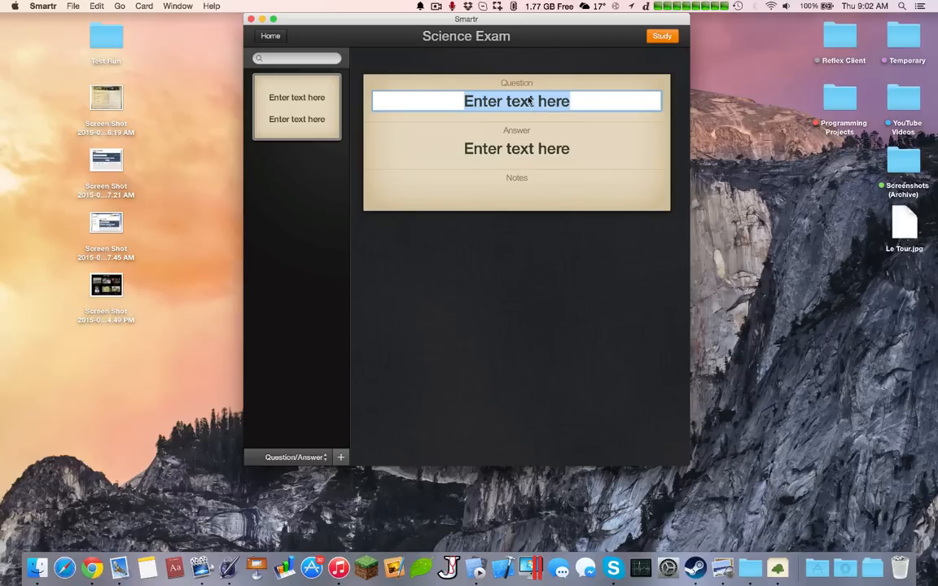
- Fill the card with 'What does SSD' answered 'Solid State Drive' and start studying the deck
type("What does SSD stand for?")
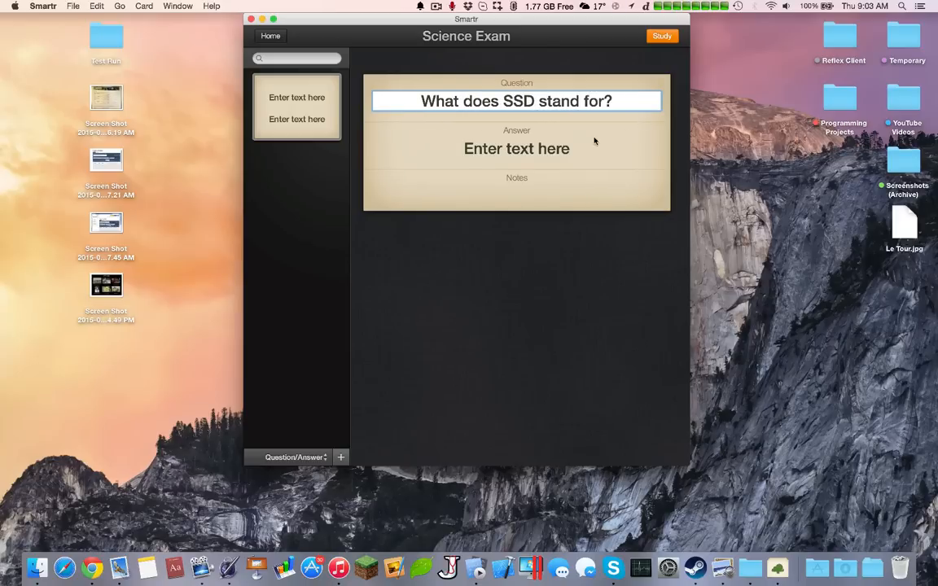
type("S")
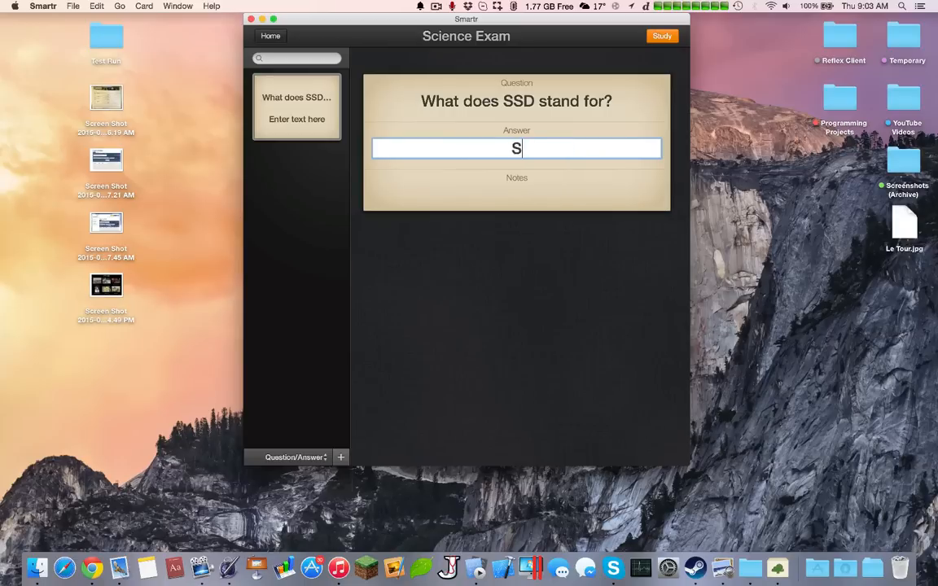
type("olid")
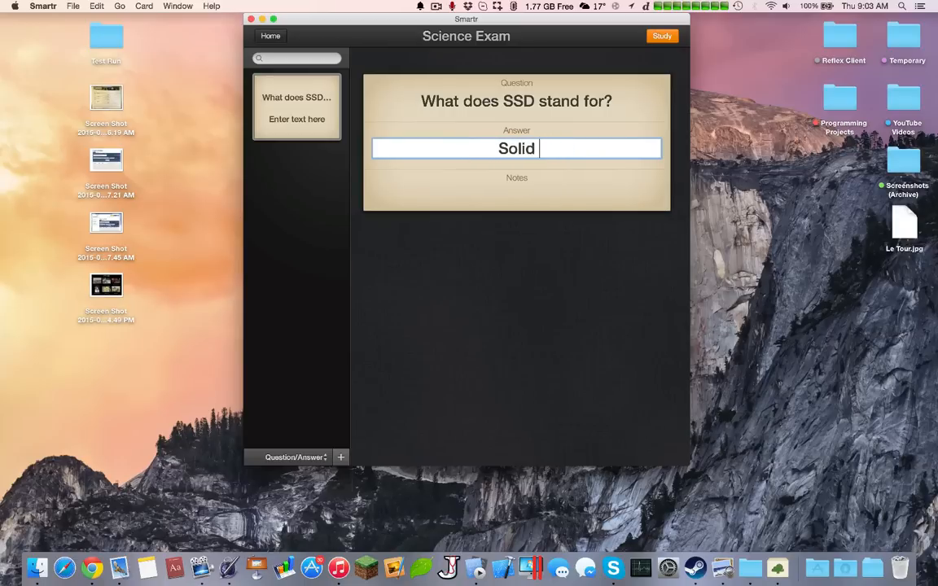
type("State Drive")
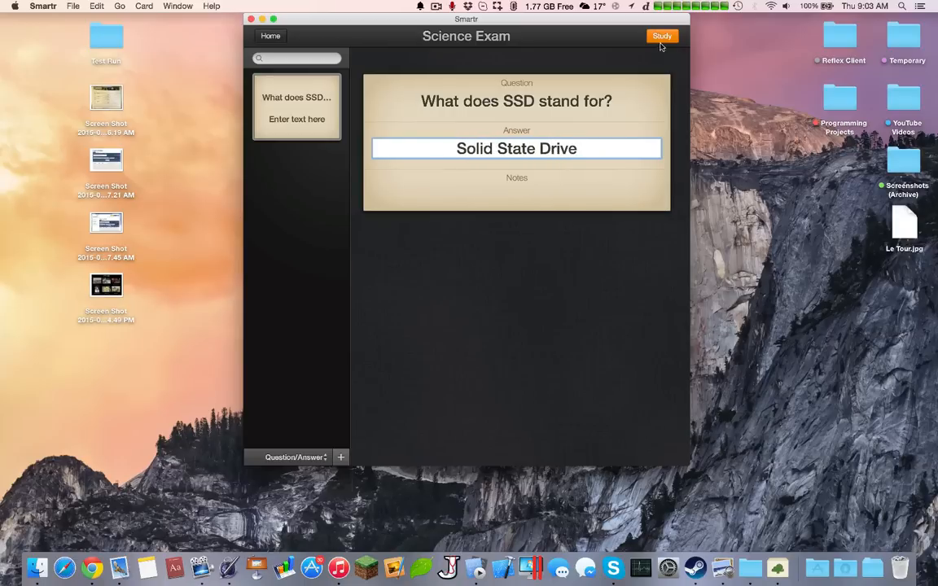
left_click(661, 36)
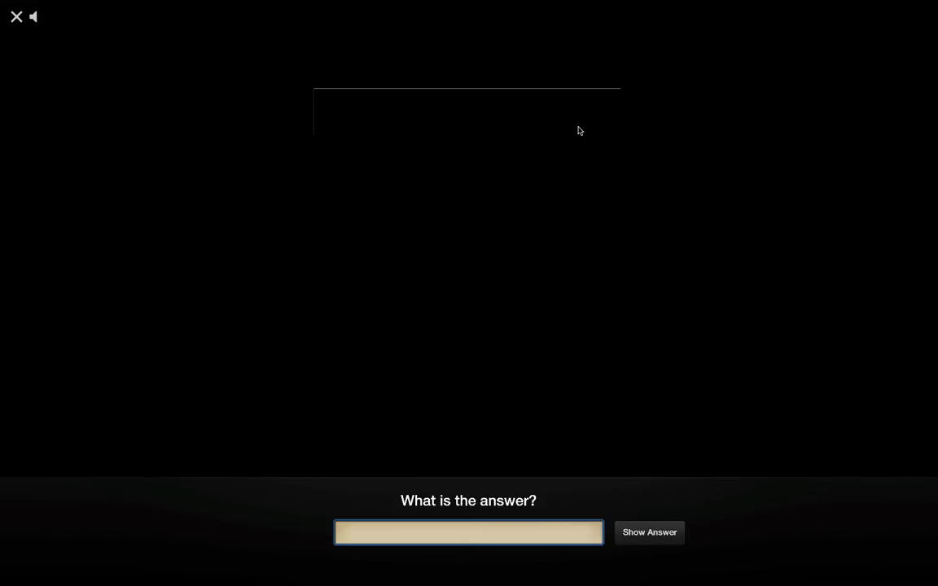
left_click(647, 532)
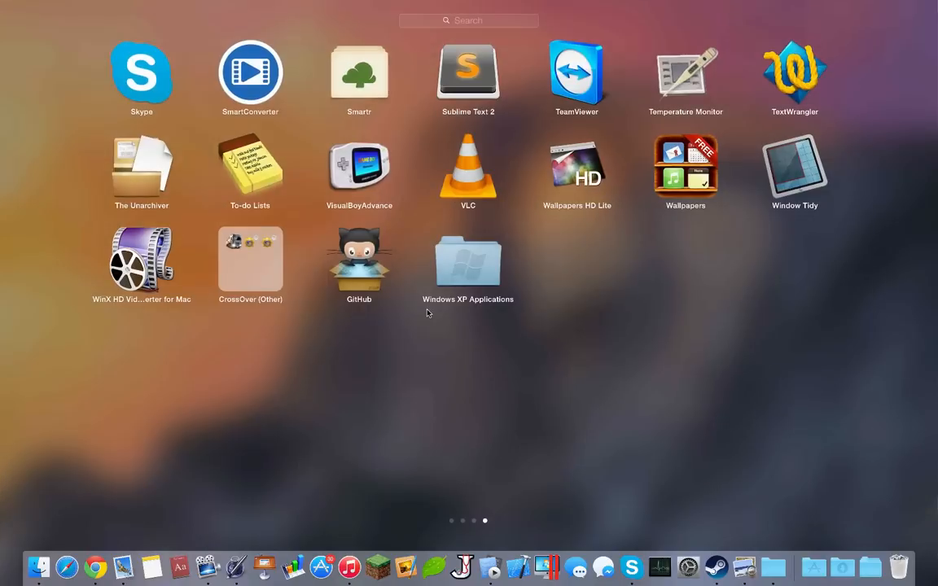
mouse_move(366, 351)
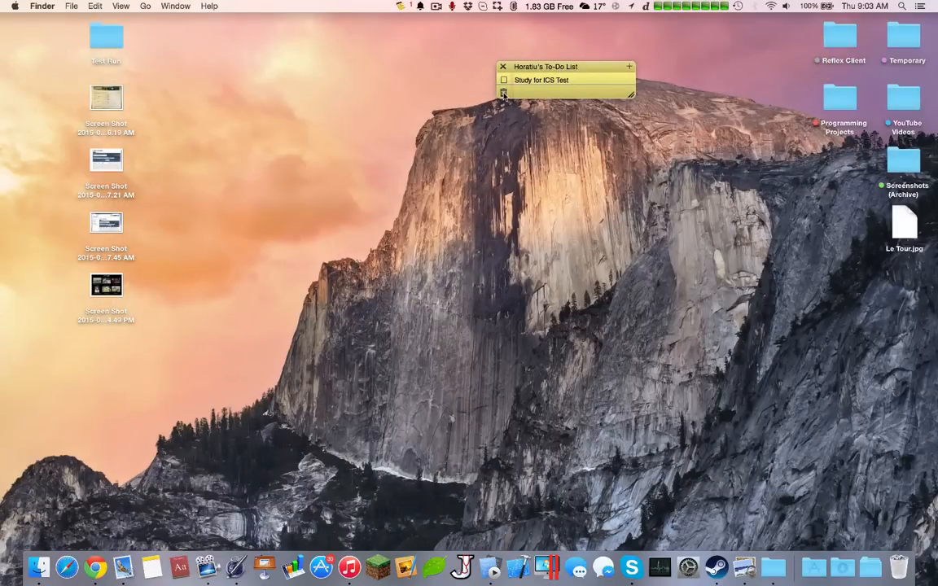
- Check off the Study for ICS Test task and remove the old items via the context menu
left_click(505, 80)
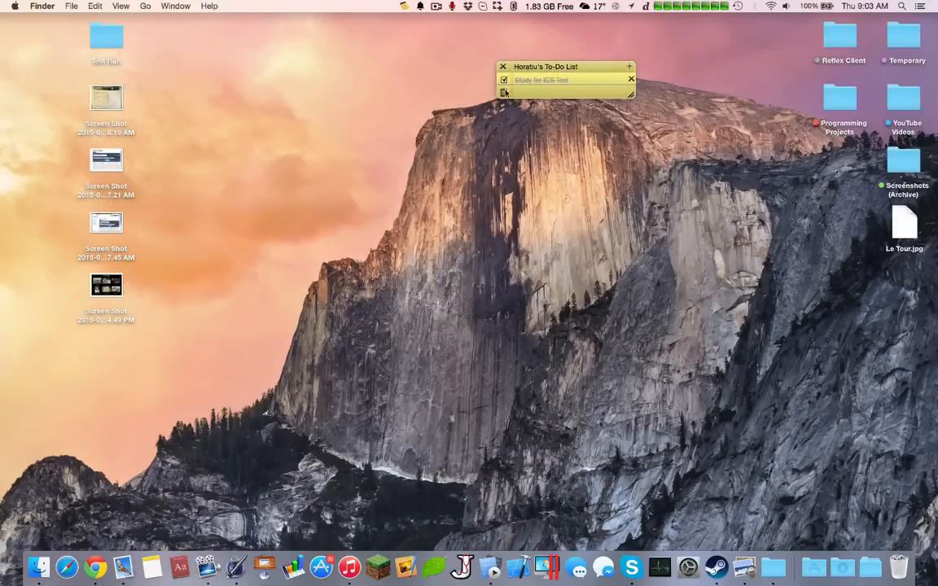
left_click(505, 79)
type("kldsjlksdjflksdj")
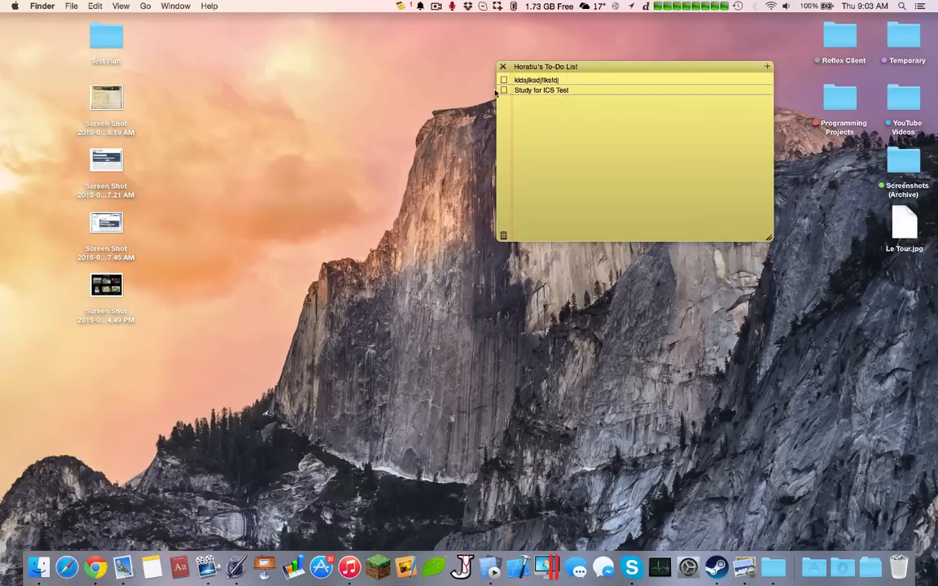
right_click(562, 90)
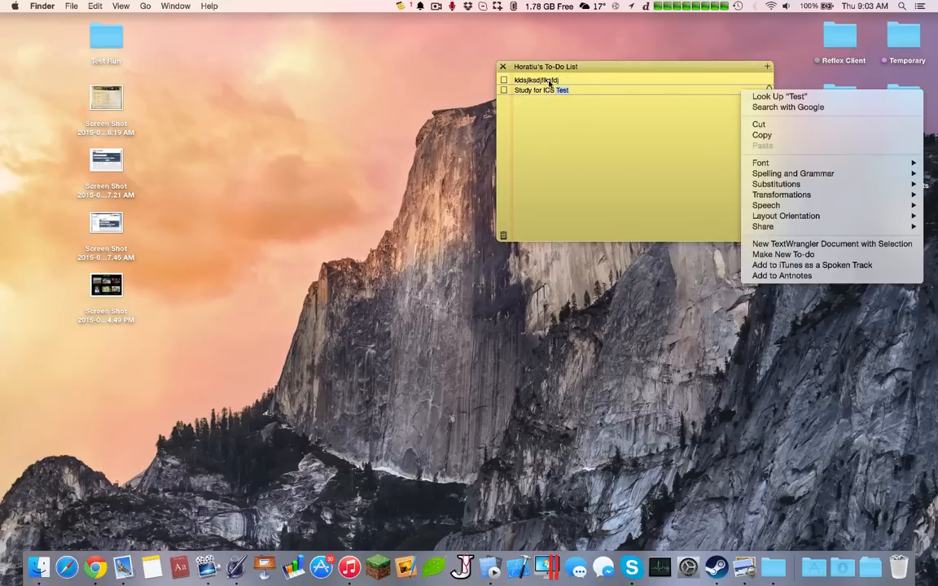
left_click(503, 90)
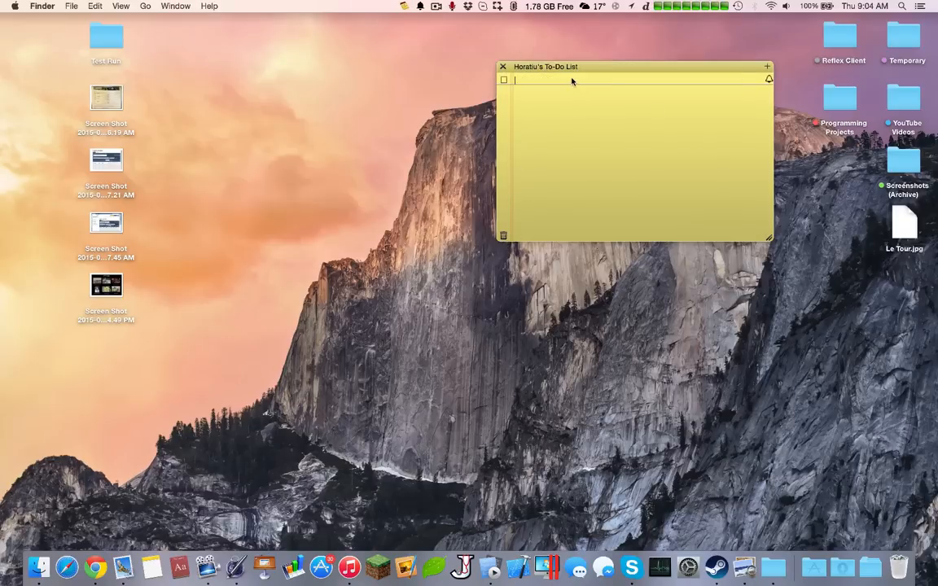
- Add new to-dos 'Update GitHub' and 'Contact BELL for internet'
type("Update GitHub")
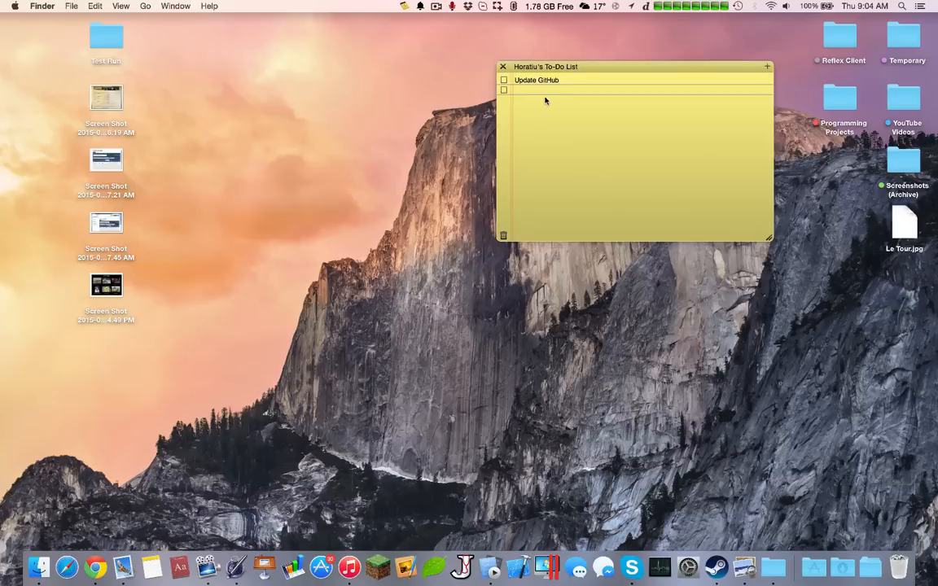
type("Contact BELL for Inte")
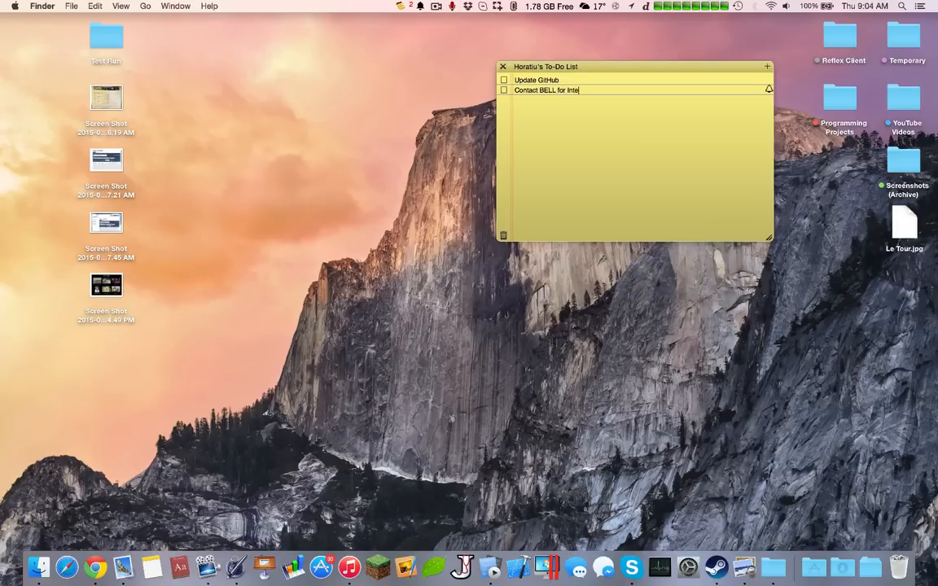
type("rnet")
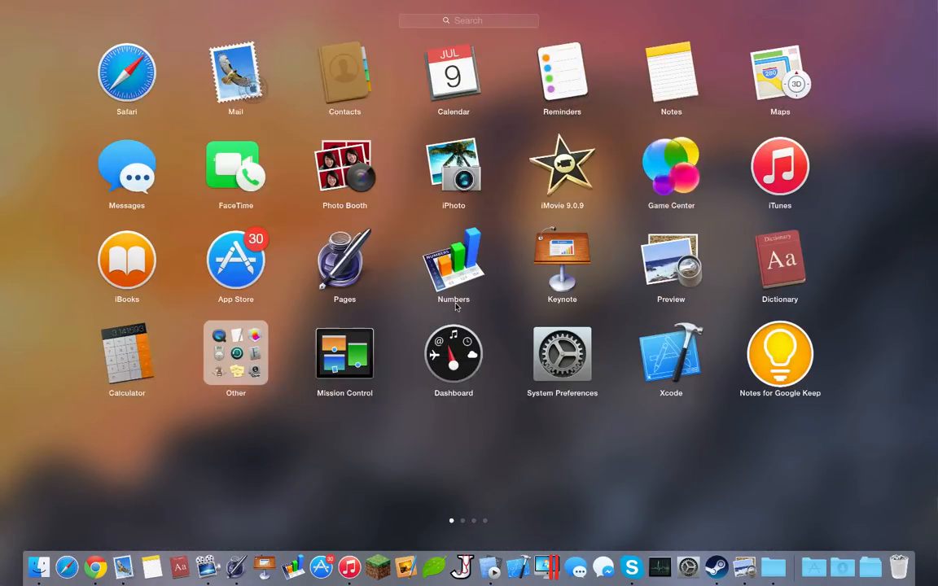
- Clear the Launchpad search and launch CodeRunner
scroll("left", 3)
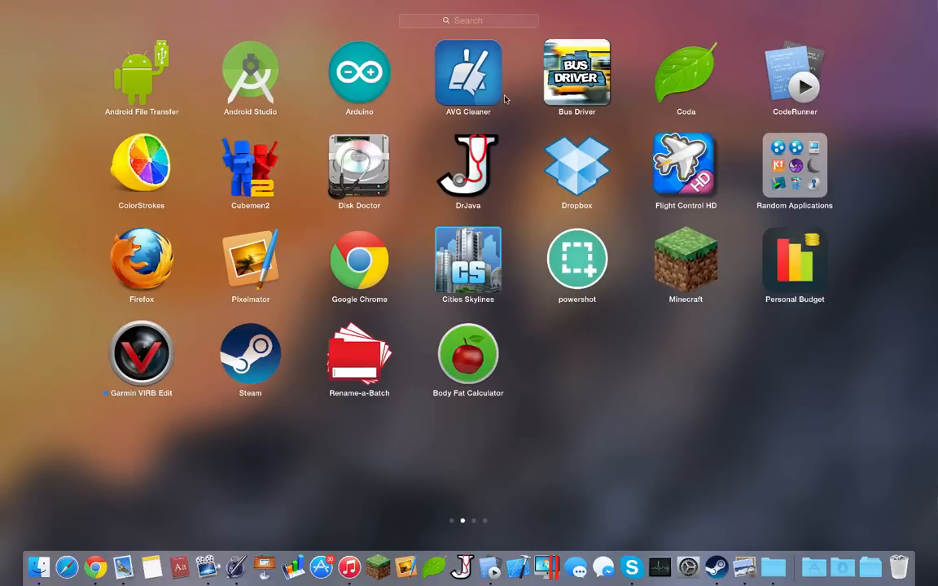
type("s")
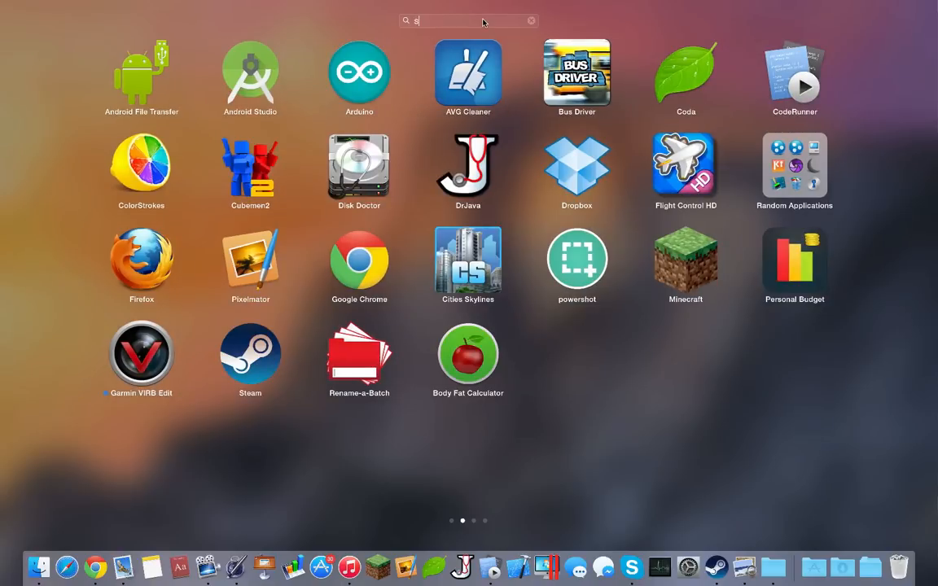
left_click(531, 20)
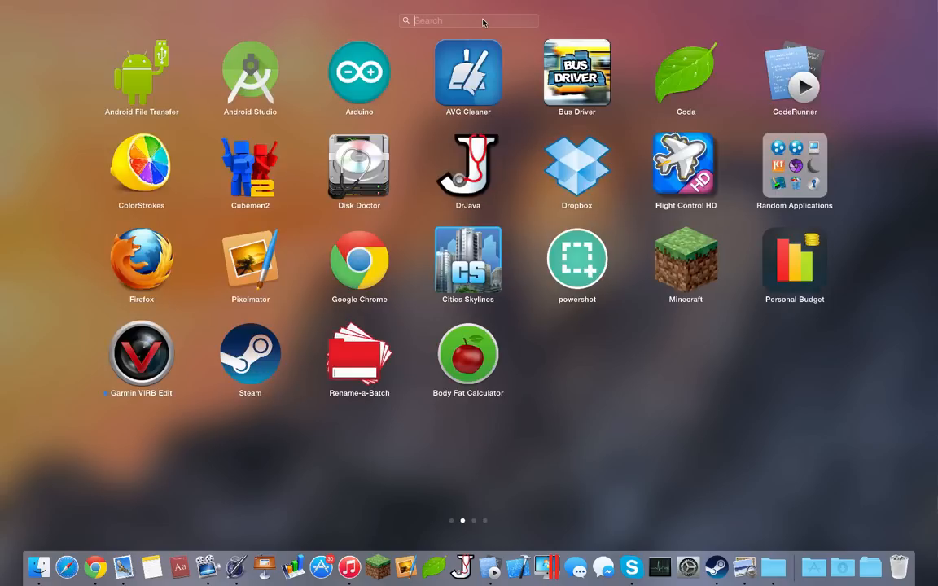
mouse_move(598, 373)
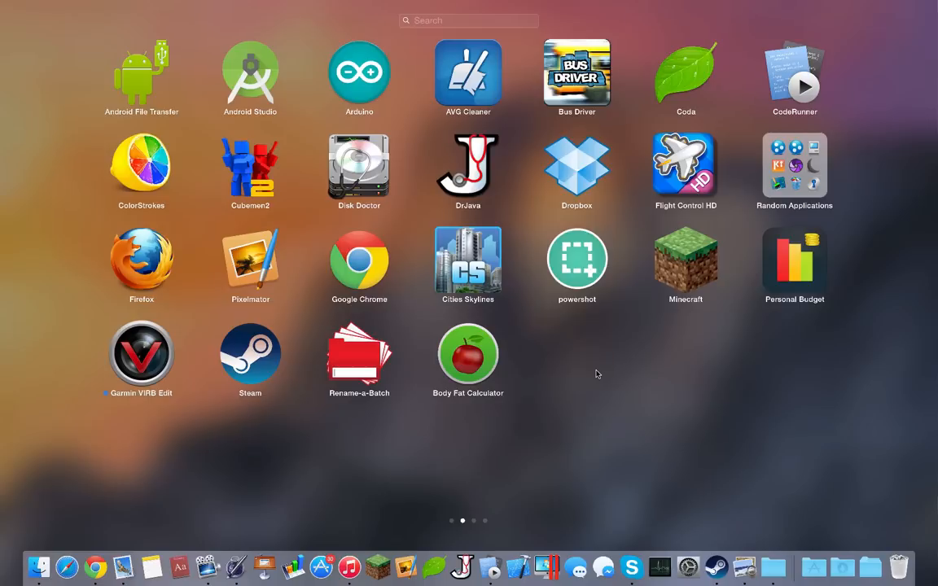
mouse_move(741, 228)
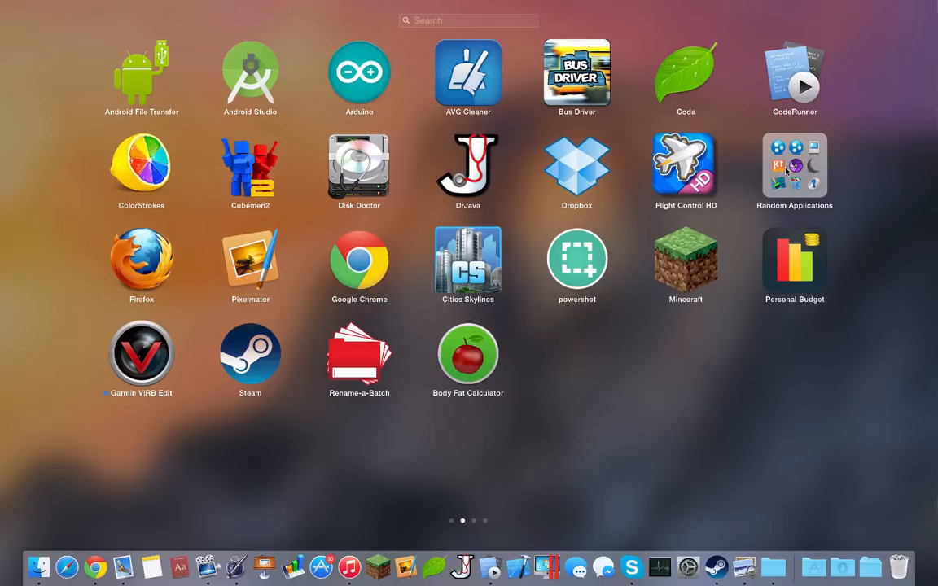
left_click(469, 19)
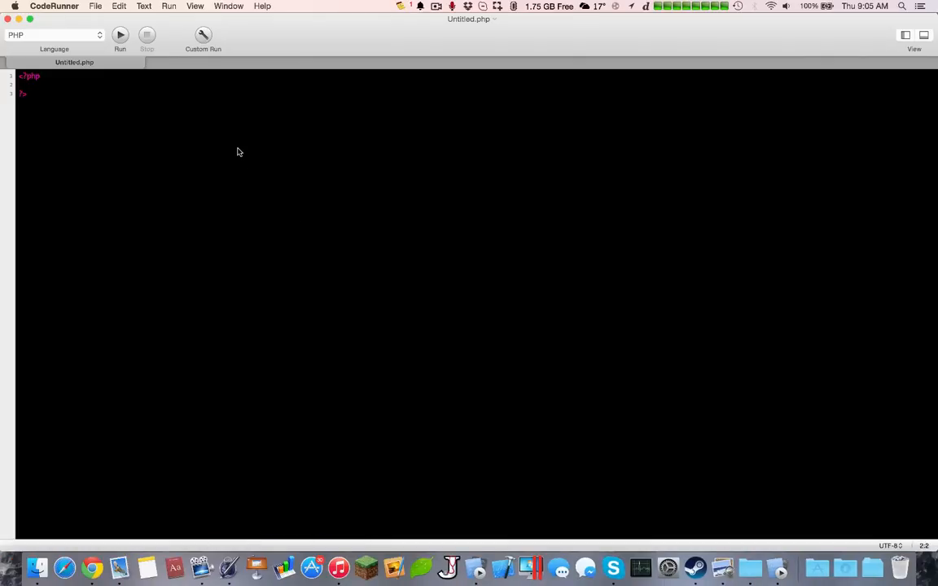
- Switch the file's language to C++ and add a line inside main()
left_click(52, 35)
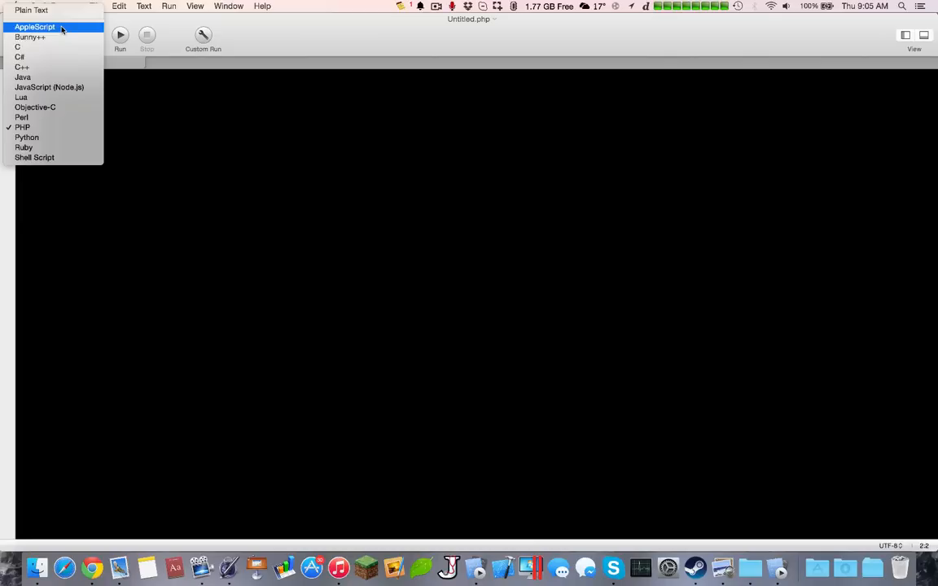
mouse_move(49, 67)
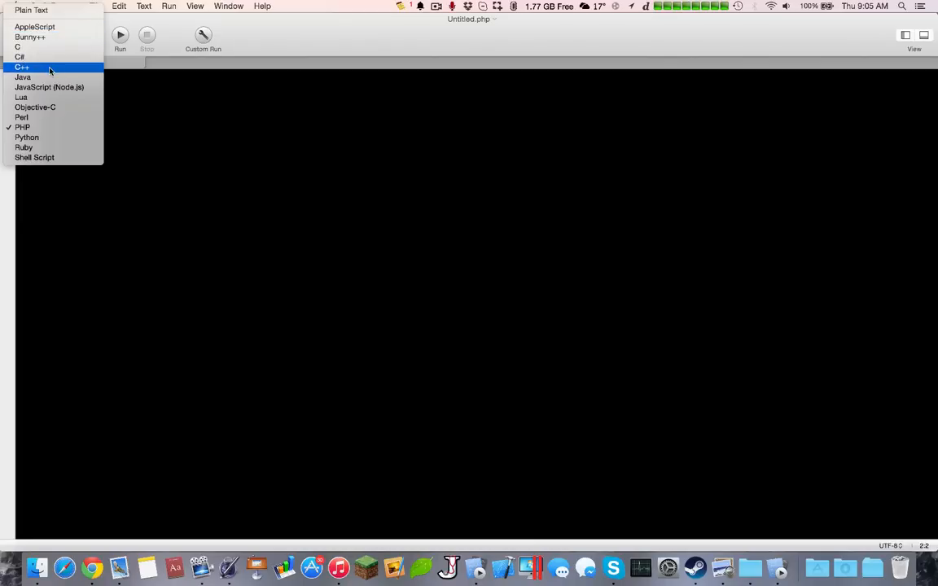
mouse_move(57, 107)
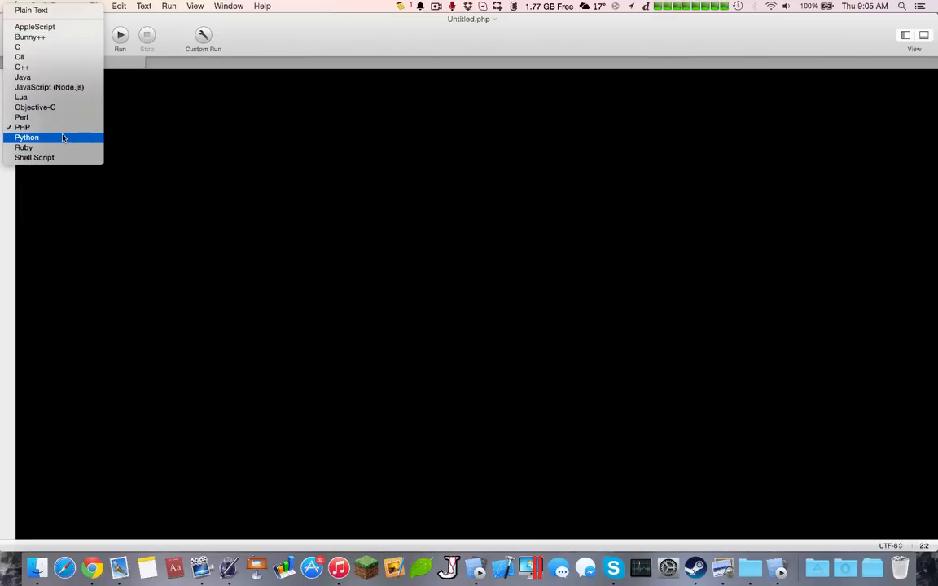
mouse_move(80, 67)
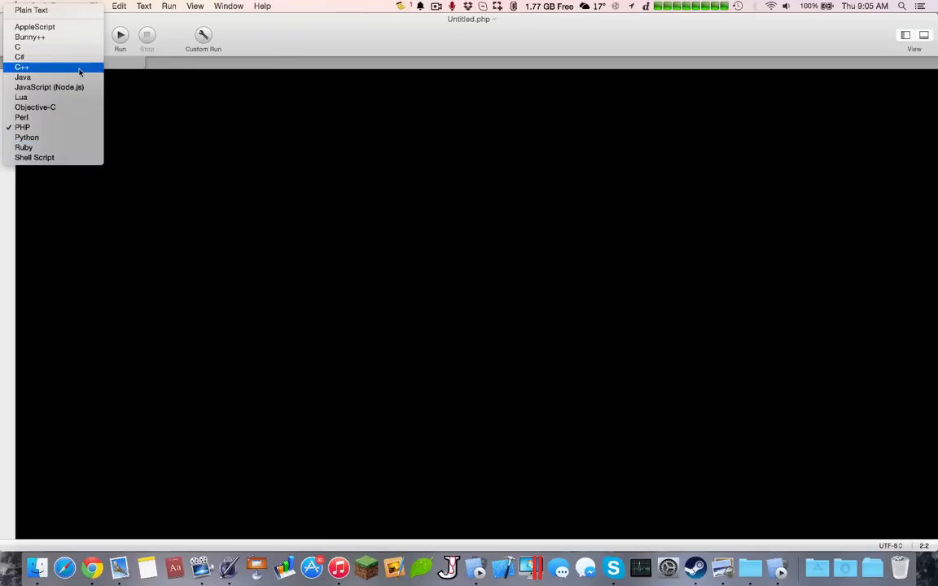
left_click(22, 67)
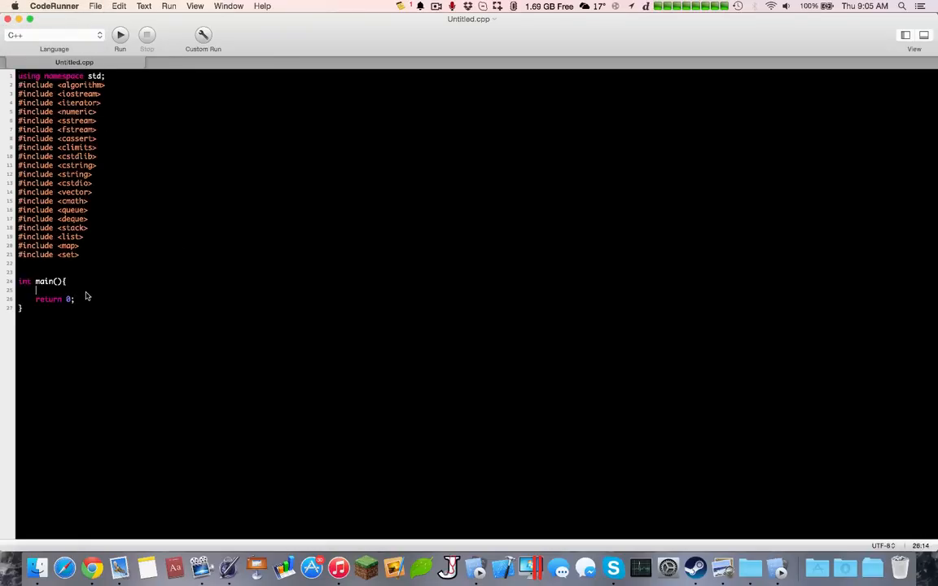
type("dsklfjdsklf")
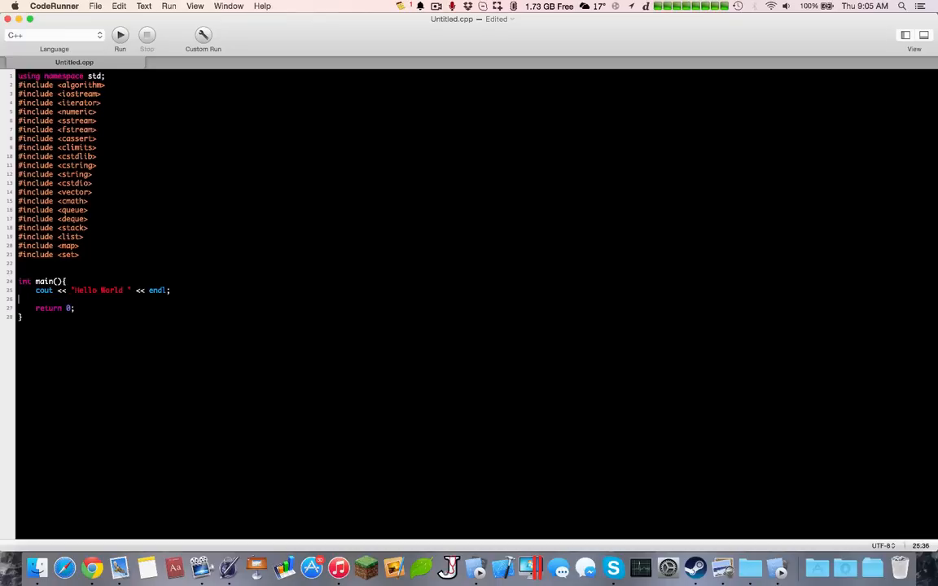
- Open a second untitled document via File > New Tab and look at its language choice
left_click(95, 6)
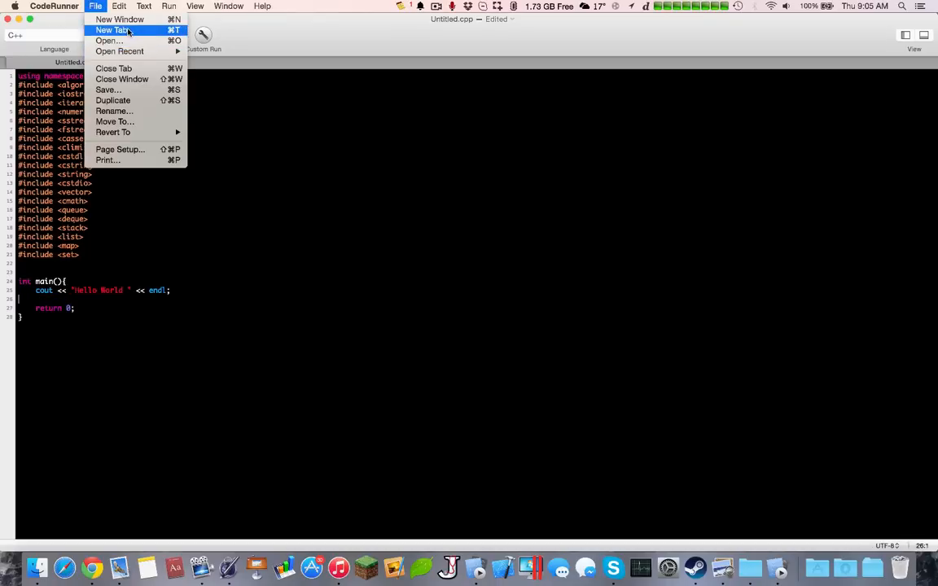
left_click(114, 29)
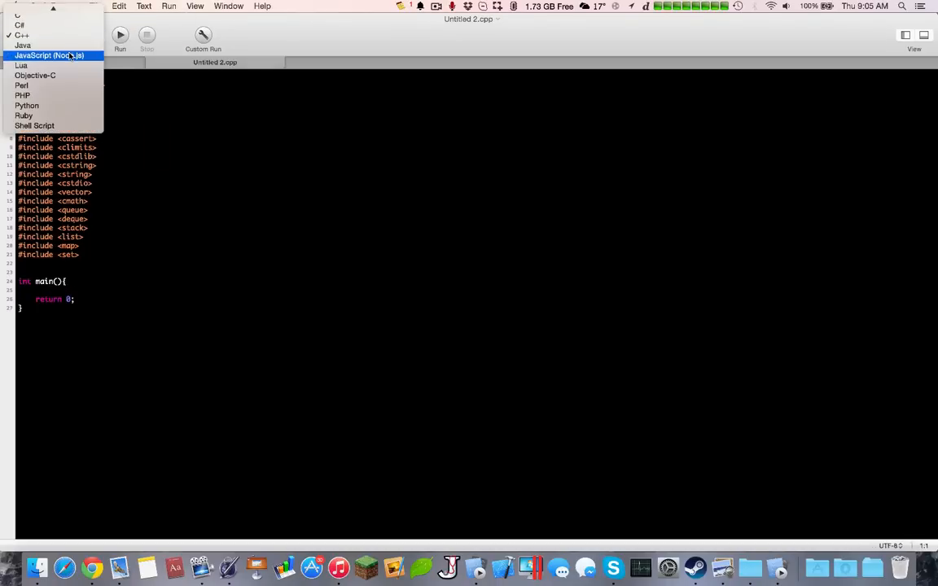
left_click(49, 55)
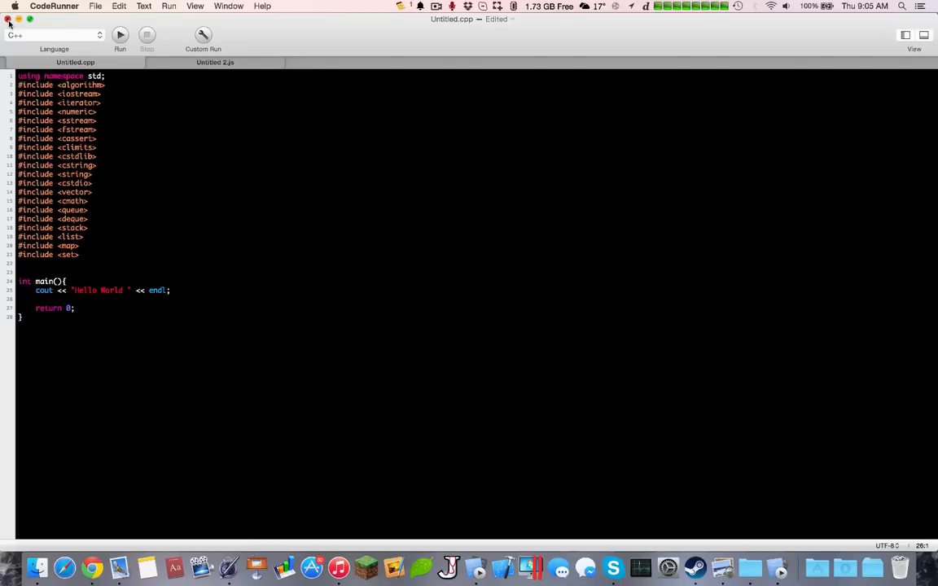
- Close the Hello World window and discard the unsaved changes
left_click(8, 19)
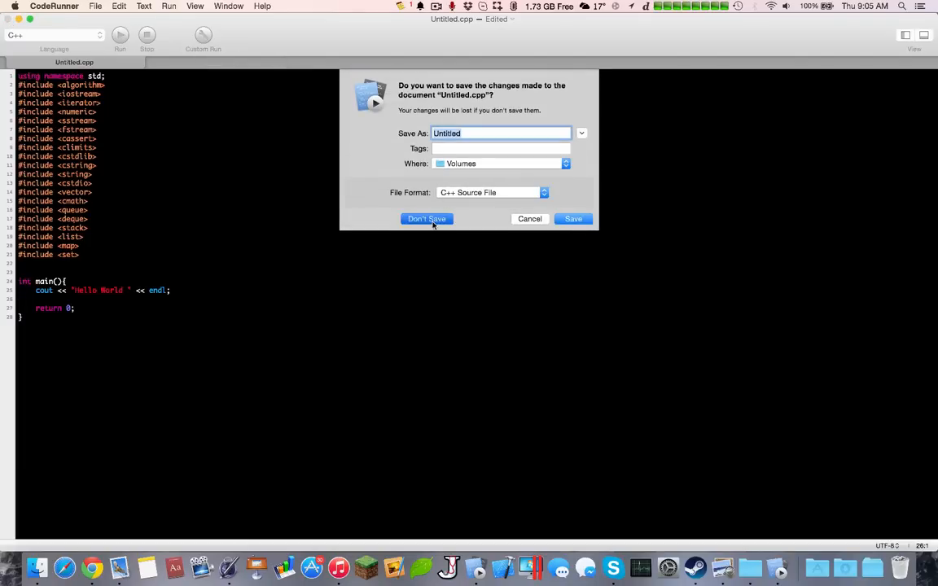
left_click(426, 218)
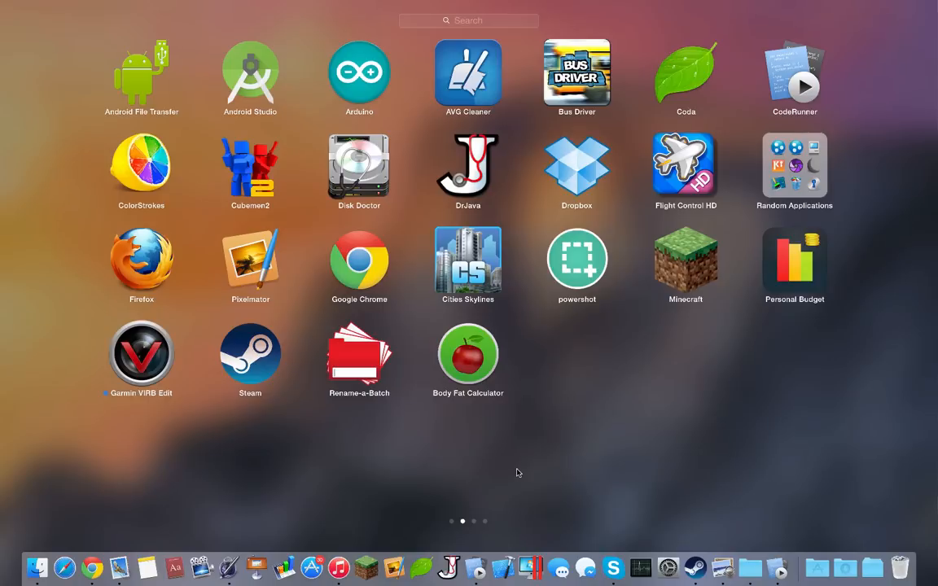
mouse_move(358, 371)
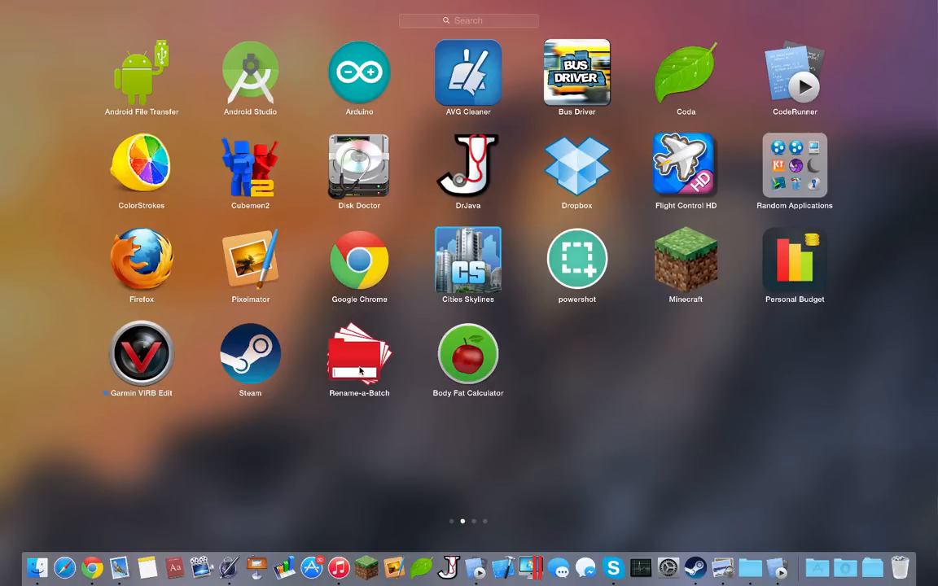
- Launch Rename-a-Batch and move its Renamer window toward the screen centre
left_click(358, 355)
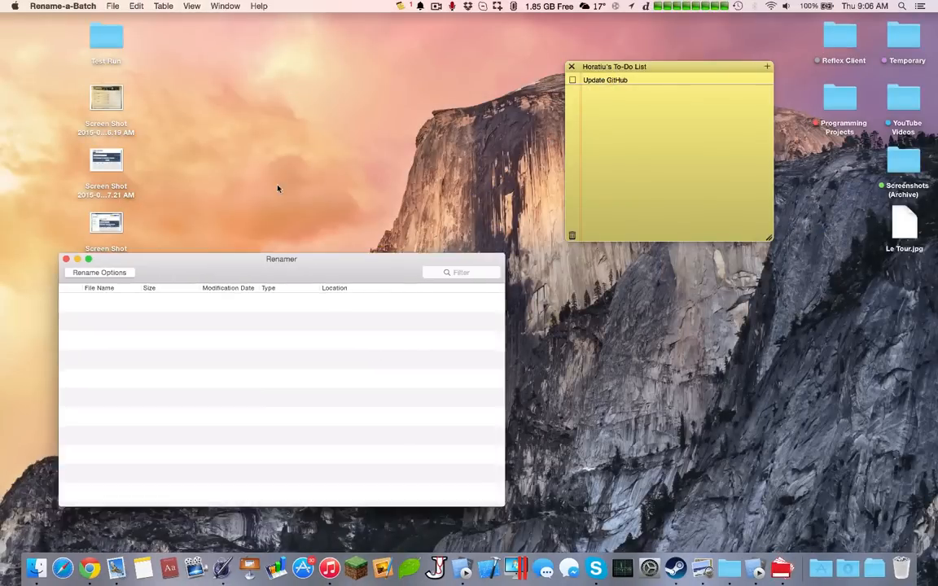
left_click_drag(280, 259, 410, 137)
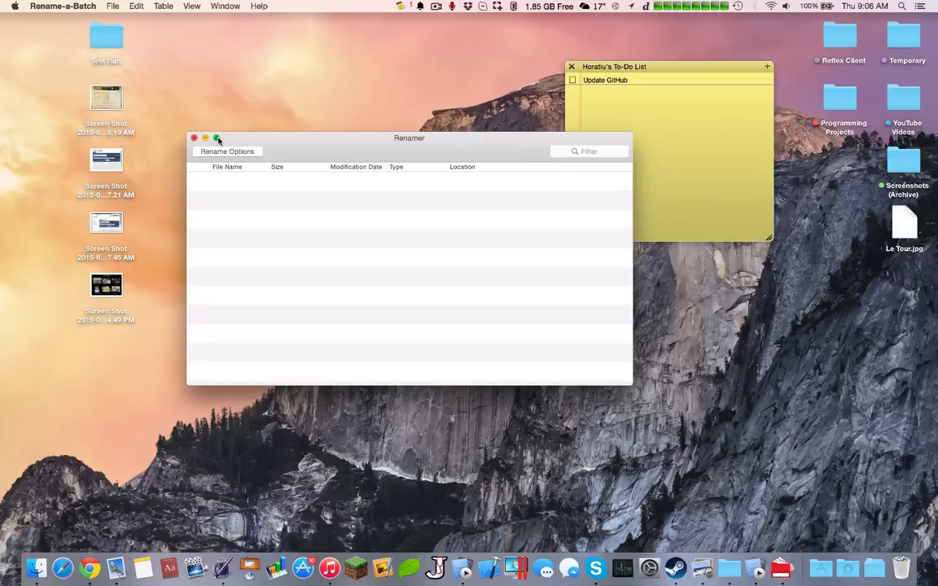
left_click(113, 6)
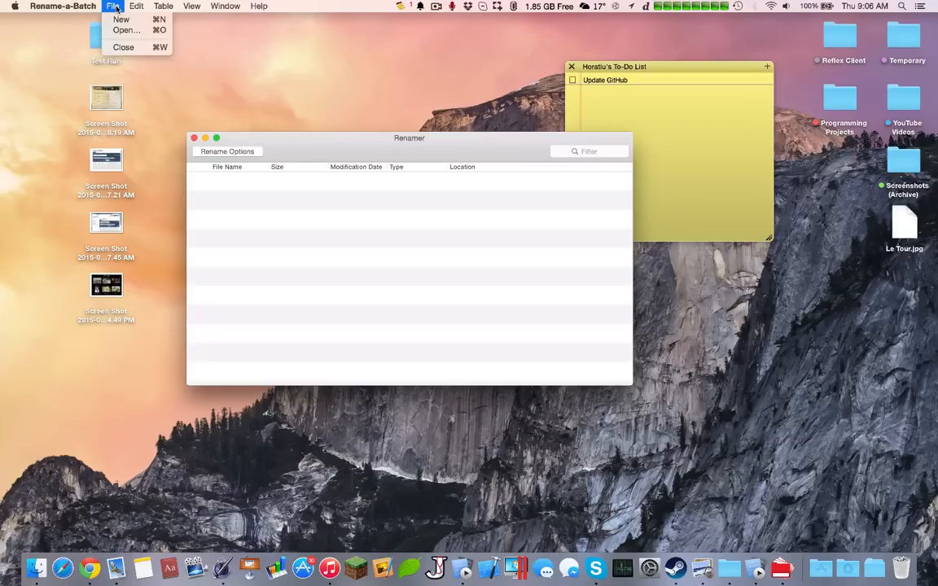
mouse_move(126, 30)
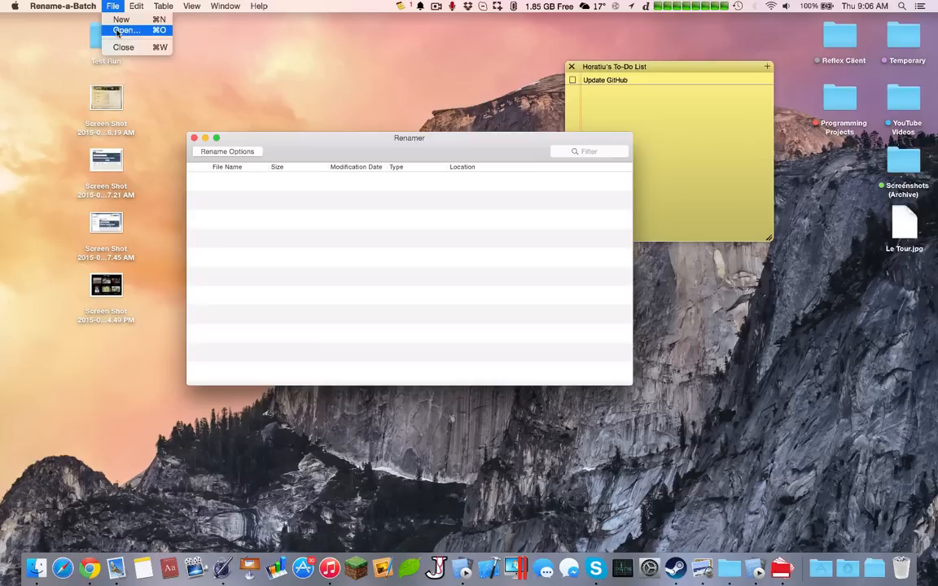
mouse_move(124, 47)
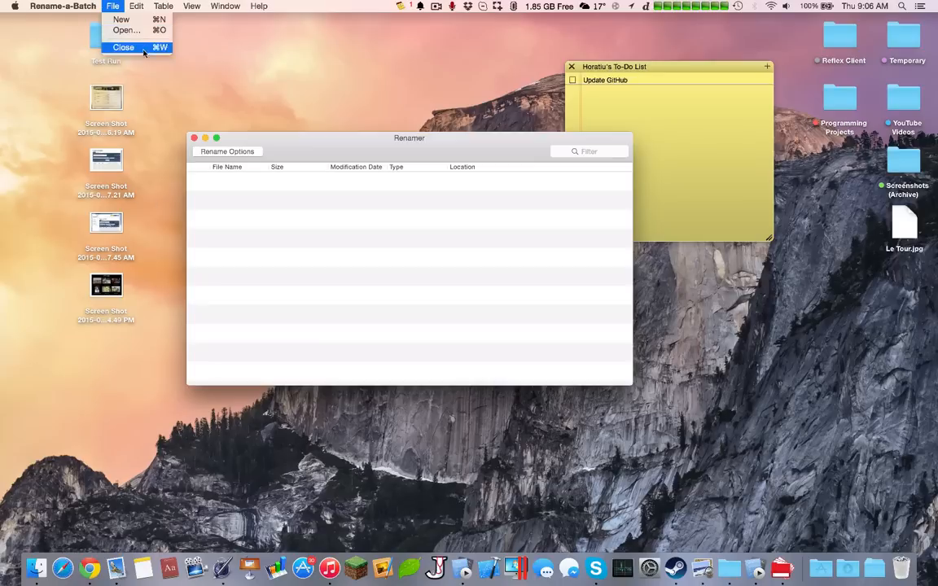
- Load the four Screen Shot files from the Desktop via File > Open
left_click(125, 29)
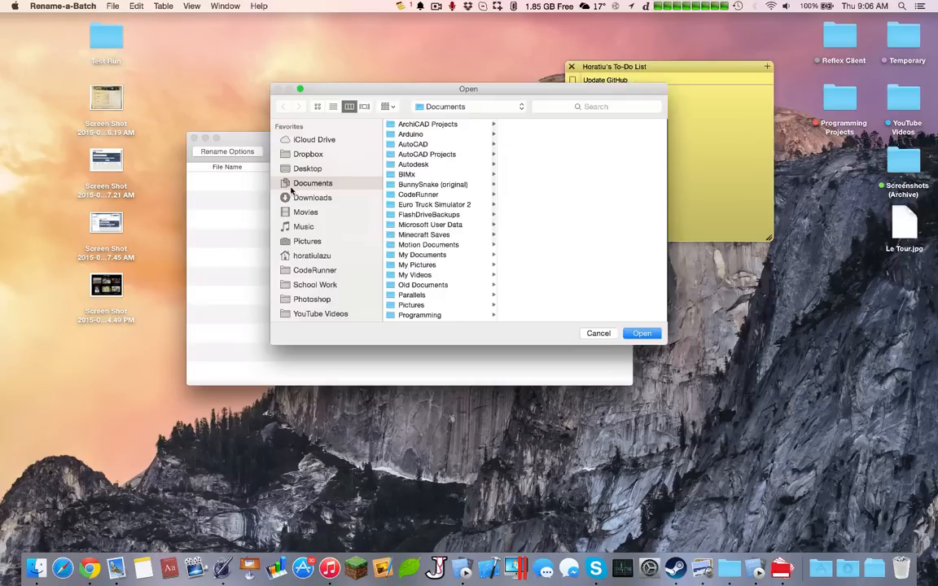
left_click(306, 167)
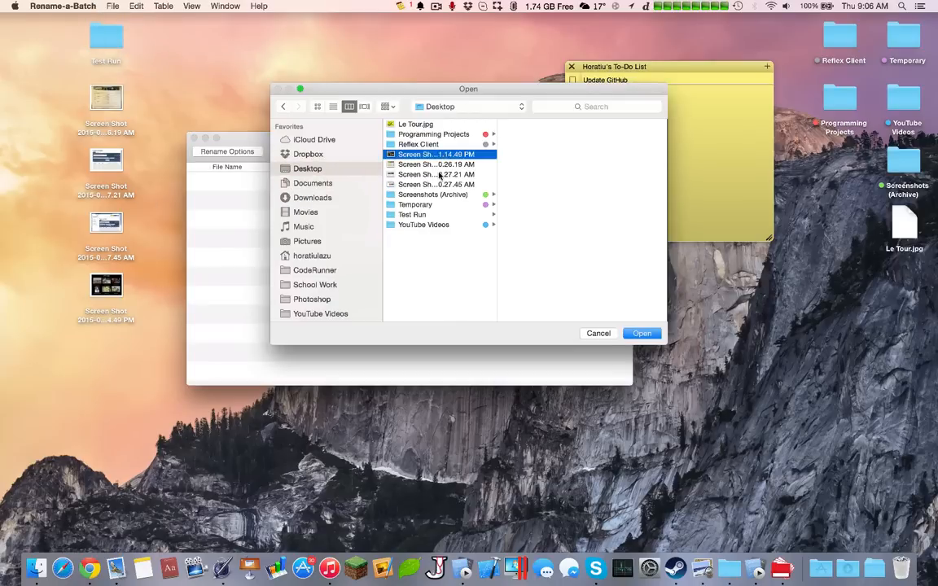
left_click(641, 332)
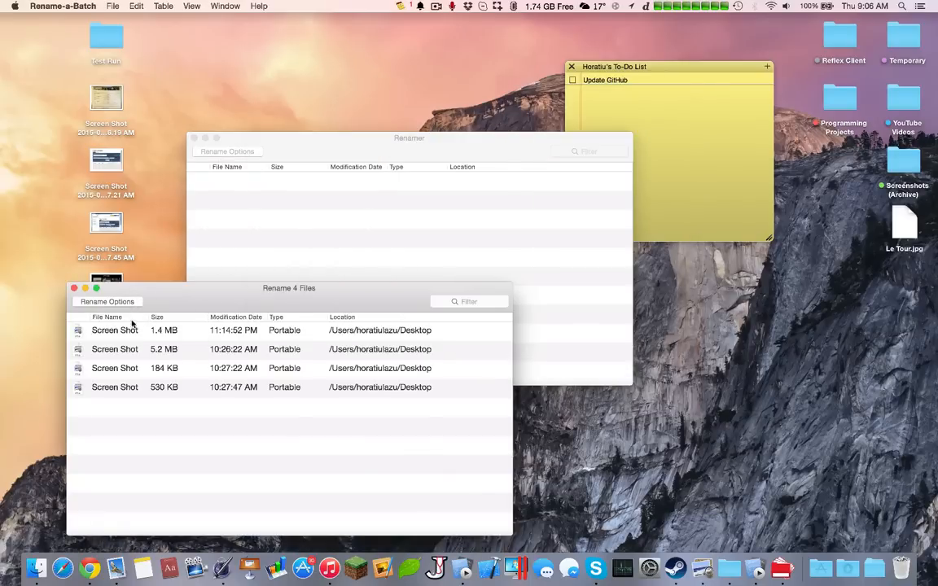
- Set the prefix TemporaryScreenshot with the starting number and padding in the renaming options
left_click(108, 301)
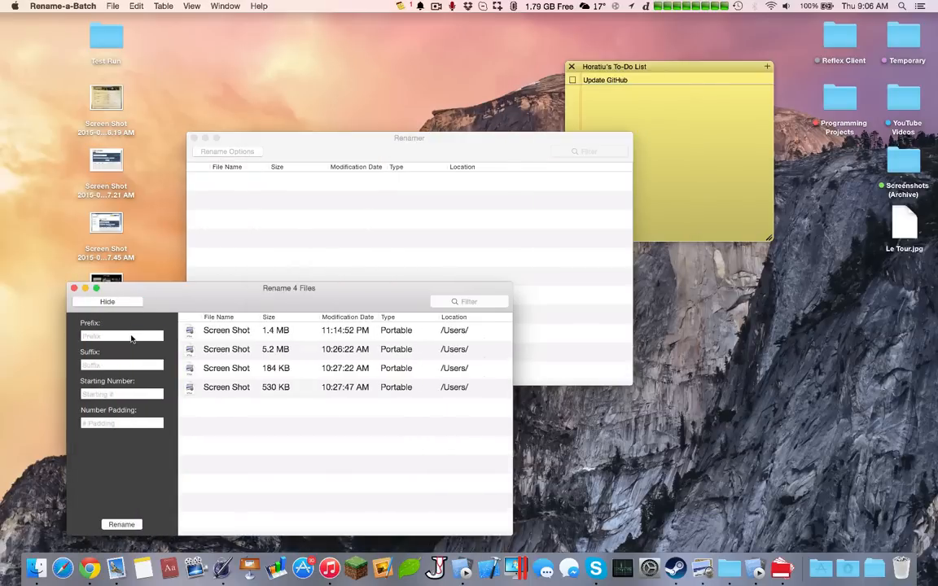
left_click(120, 336)
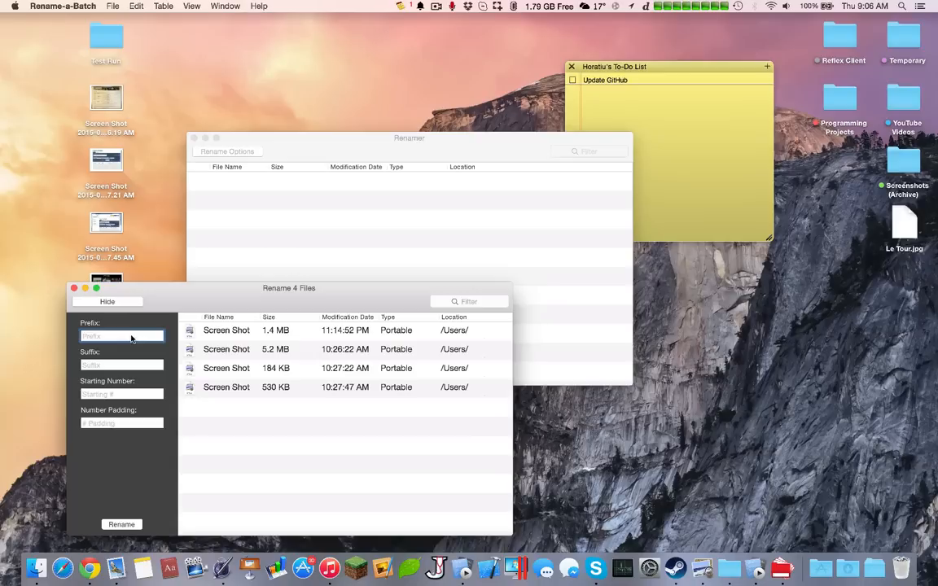
type("TemporarySc")
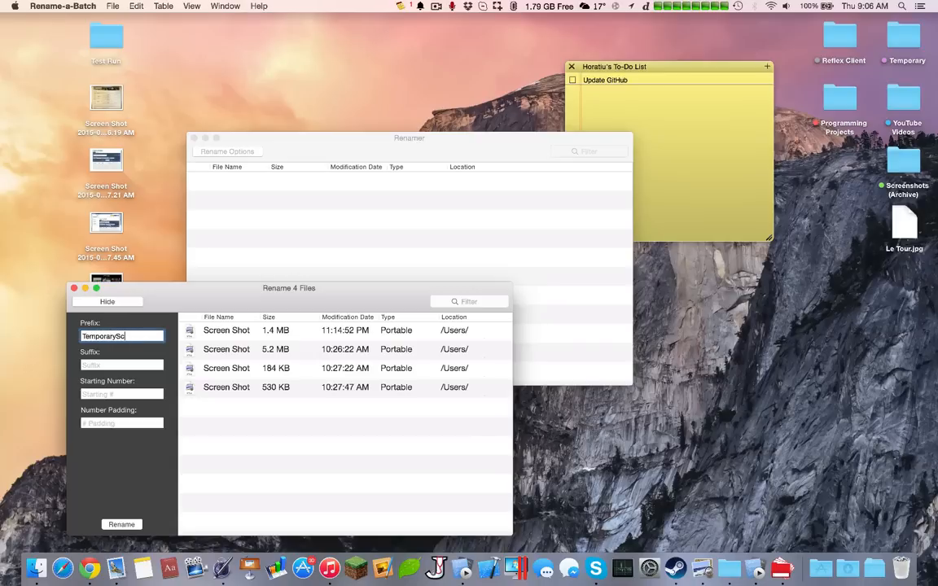
left_click(122, 365)
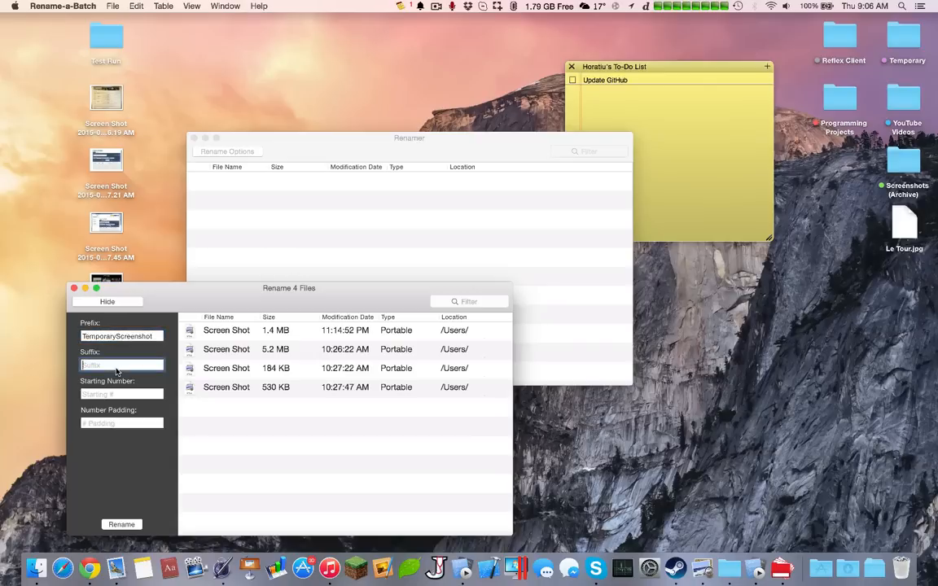
left_click(120, 394)
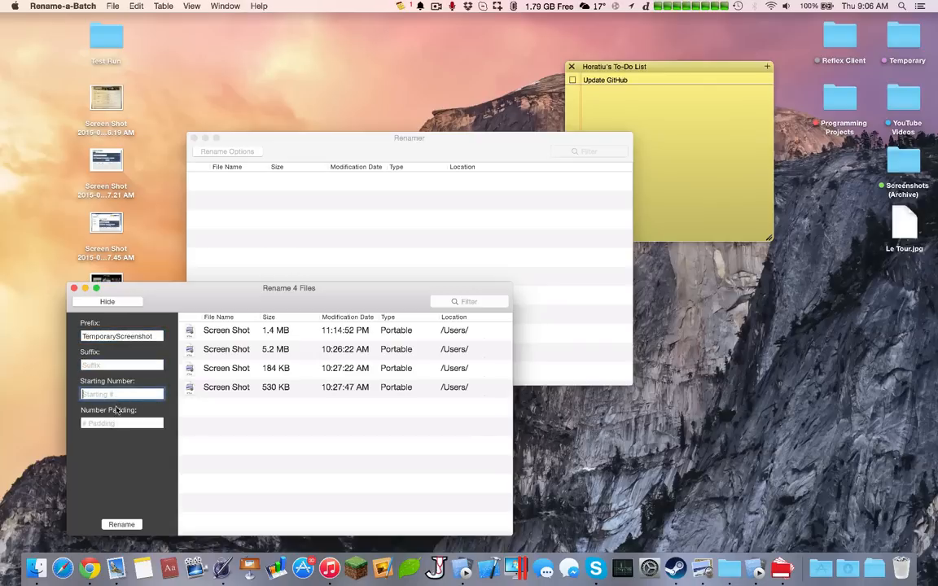
left_click(121, 524)
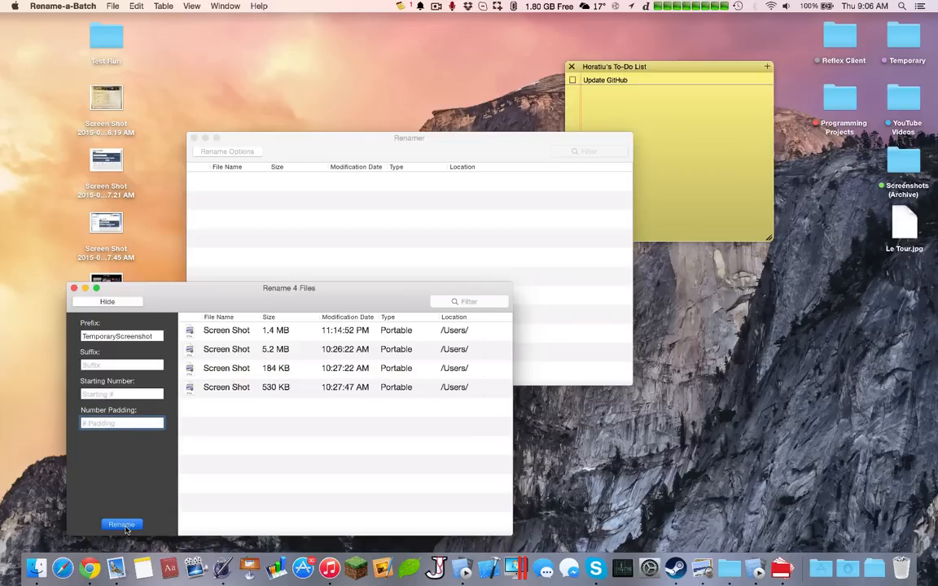
- Rename the four screenshots and save them to the Desktop
left_click(120, 524)
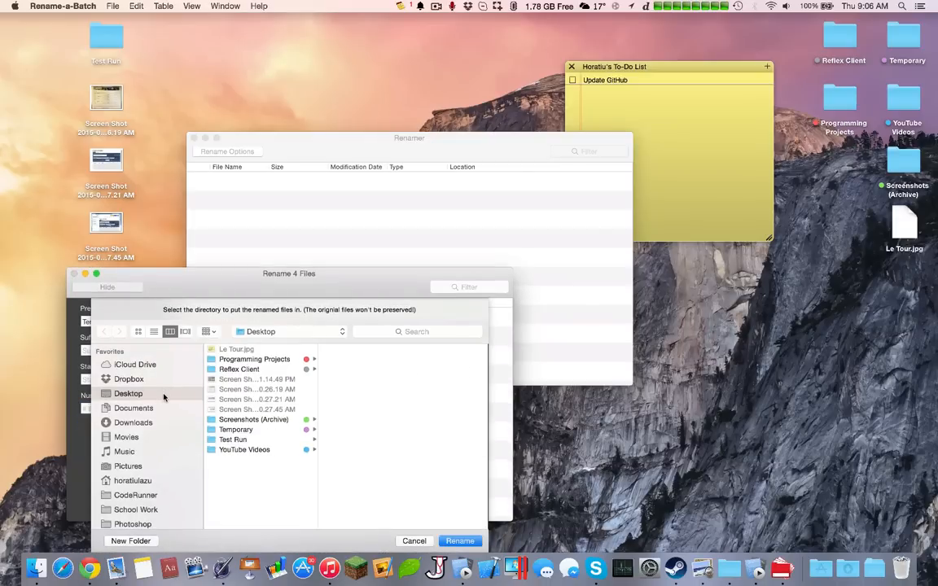
left_click(459, 541)
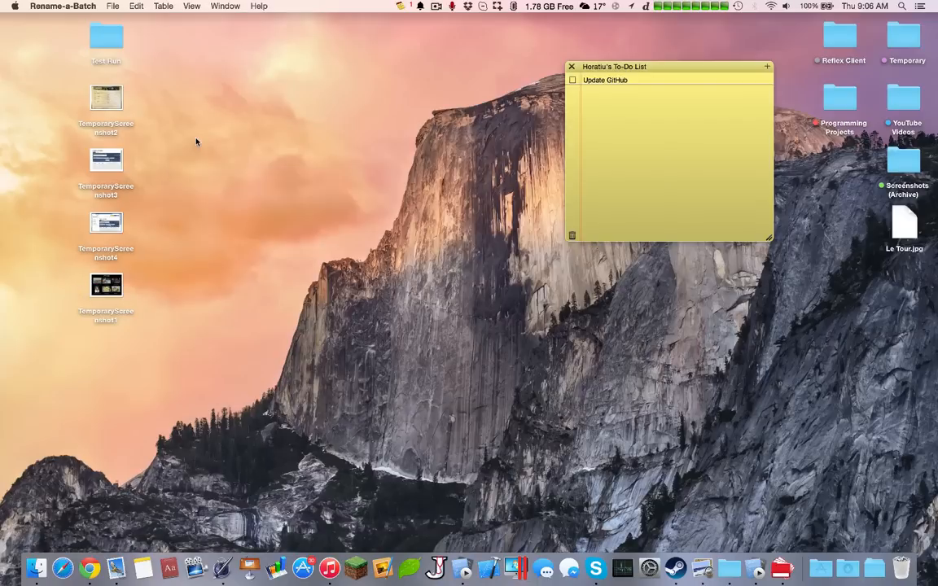
- Select a renamed TemporaryScreenshot file and move it to a new spot on the desktop
left_click(106, 285)
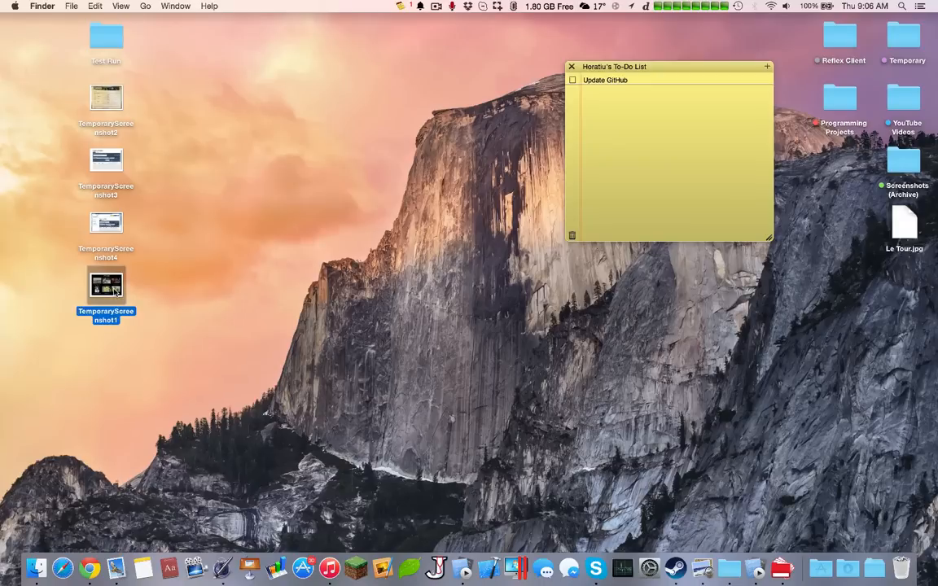
left_click(106, 160)
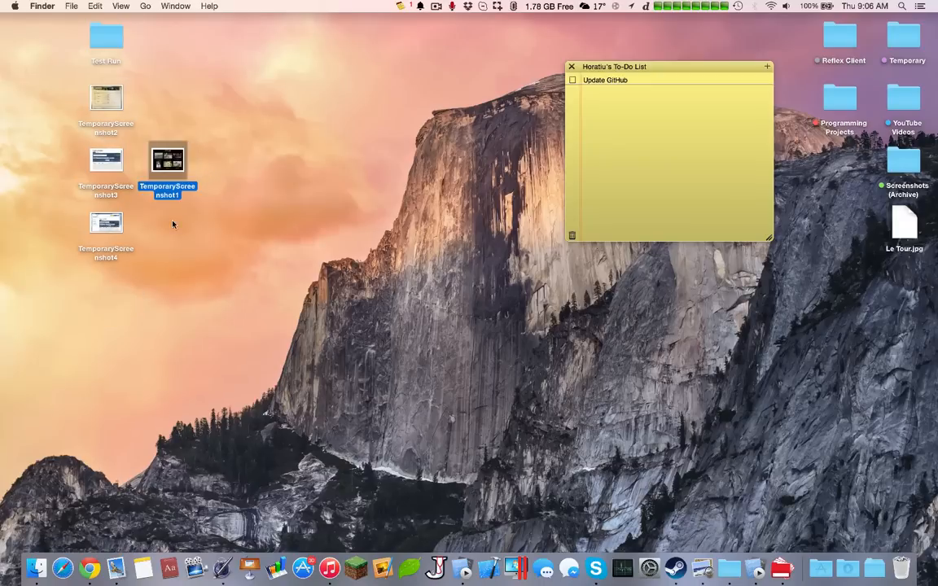
left_click(53, 167)
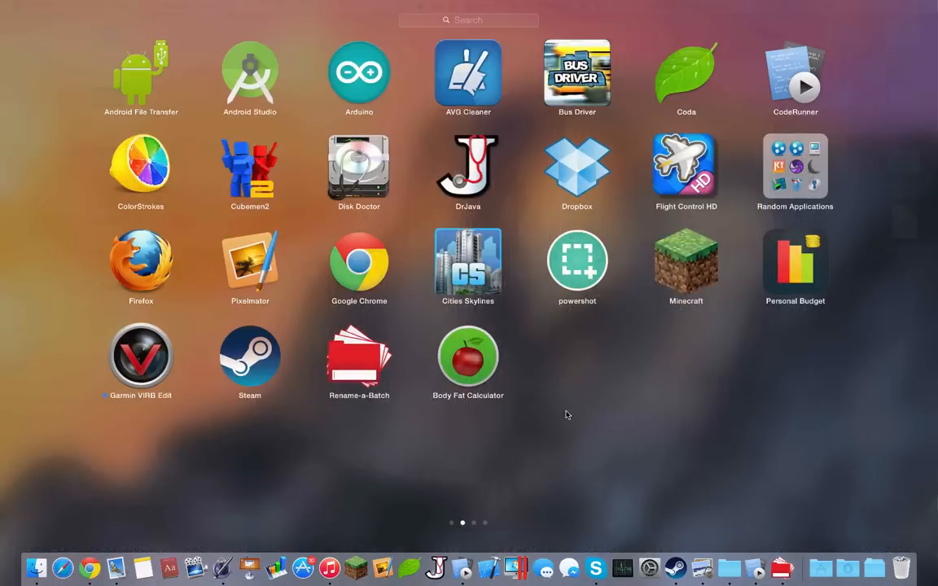
mouse_move(500, 473)
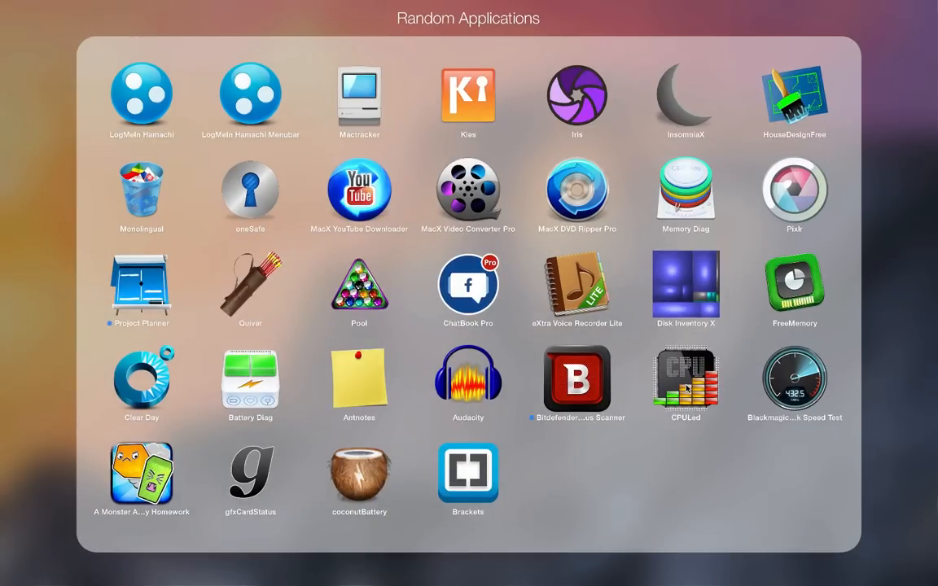
mouse_move(352, 379)
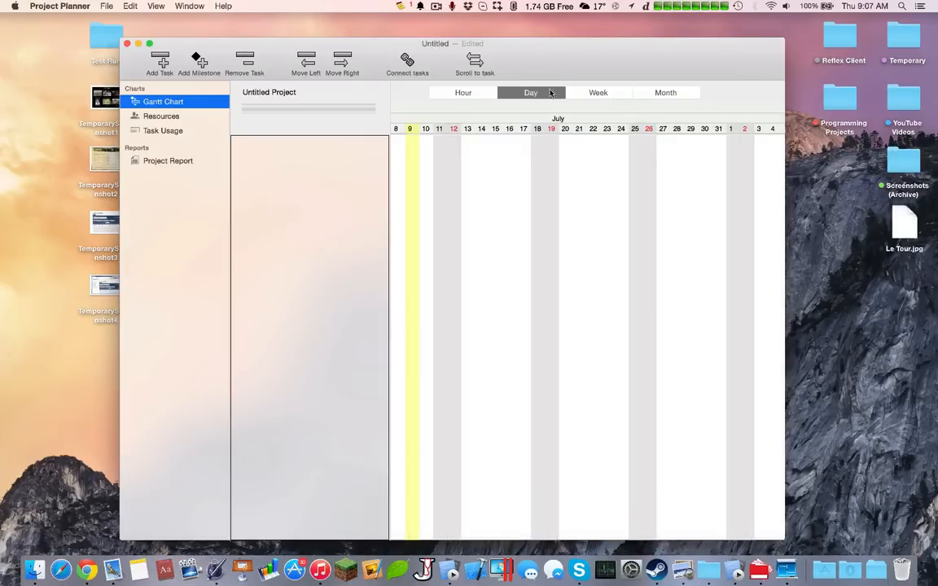
- Switch the Gantt chart to hourly columns, glance at Task Usage, then bring up the Project Report
left_click(462, 91)
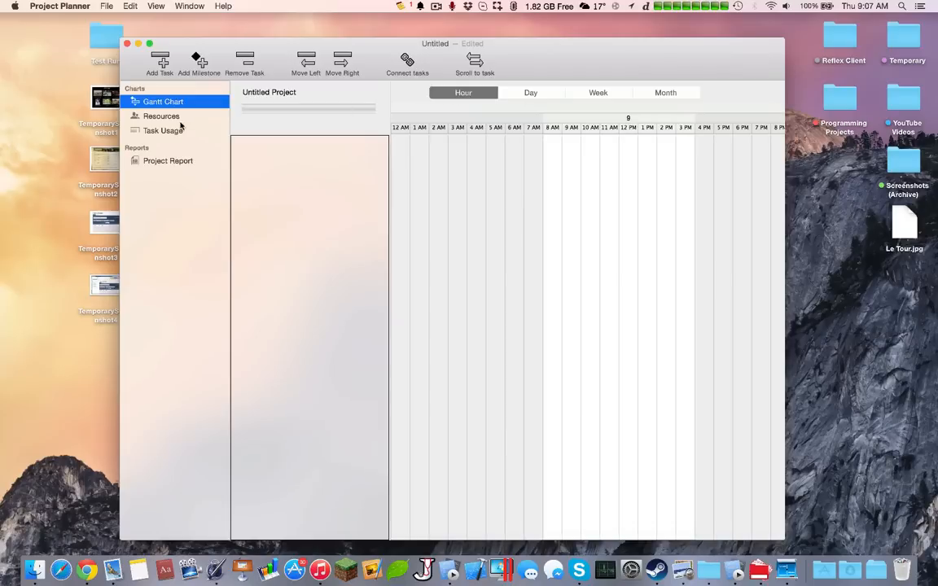
left_click(163, 130)
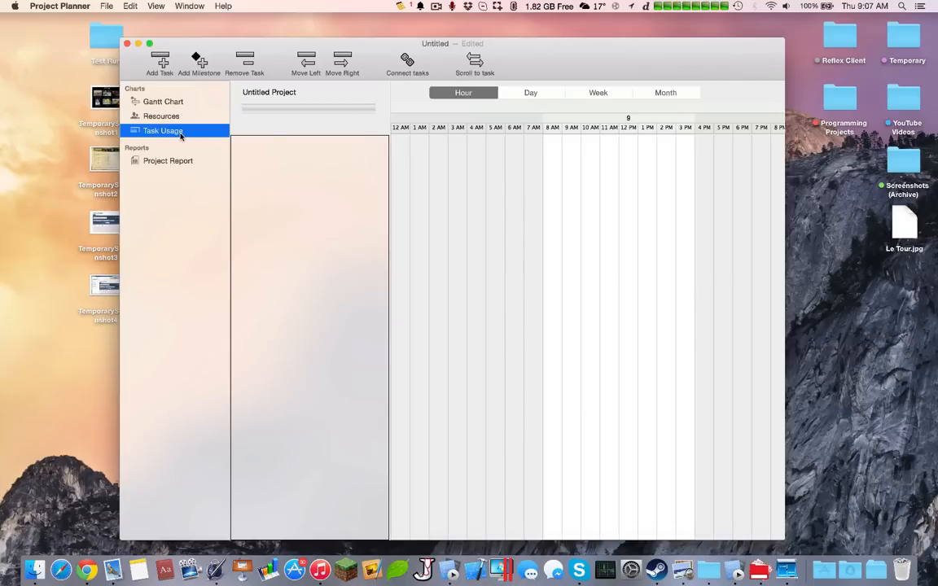
left_click(163, 101)
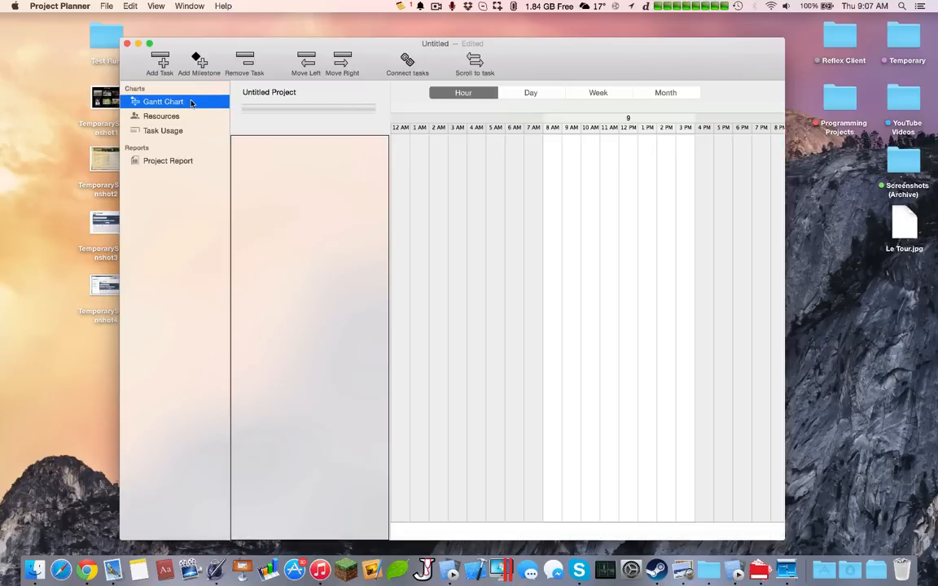
left_click(168, 161)
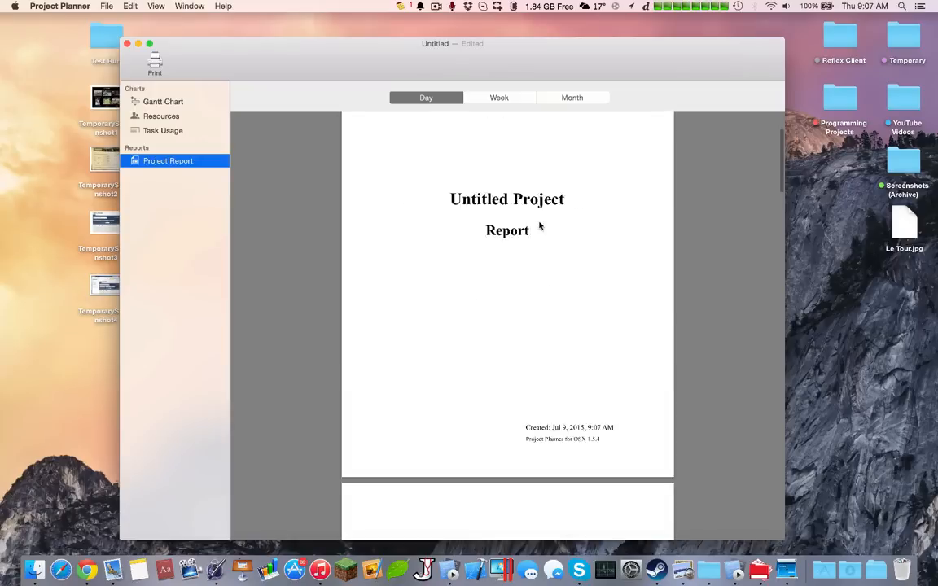
- Scroll the report, view it by month, then return to the hourly Gantt chart
scroll("down", 3)
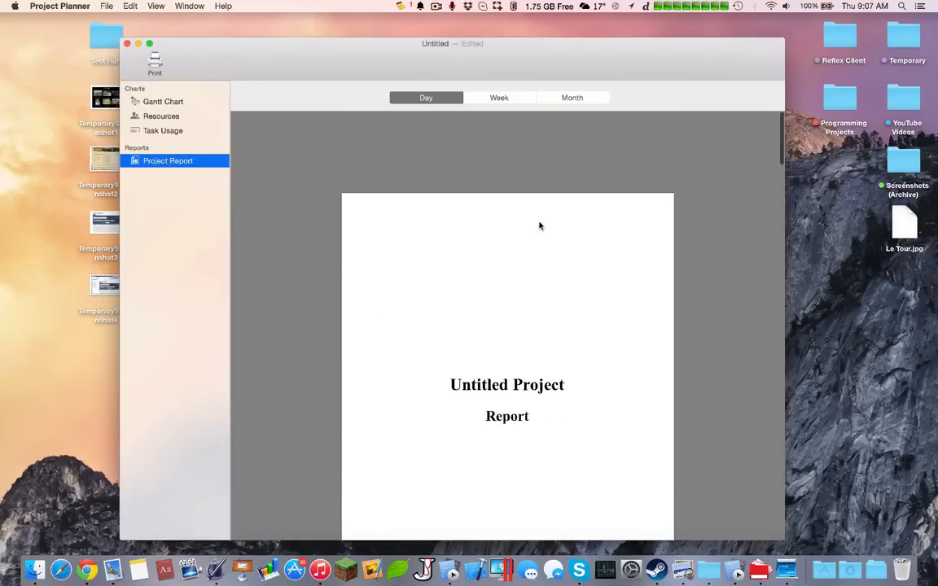
left_click(572, 98)
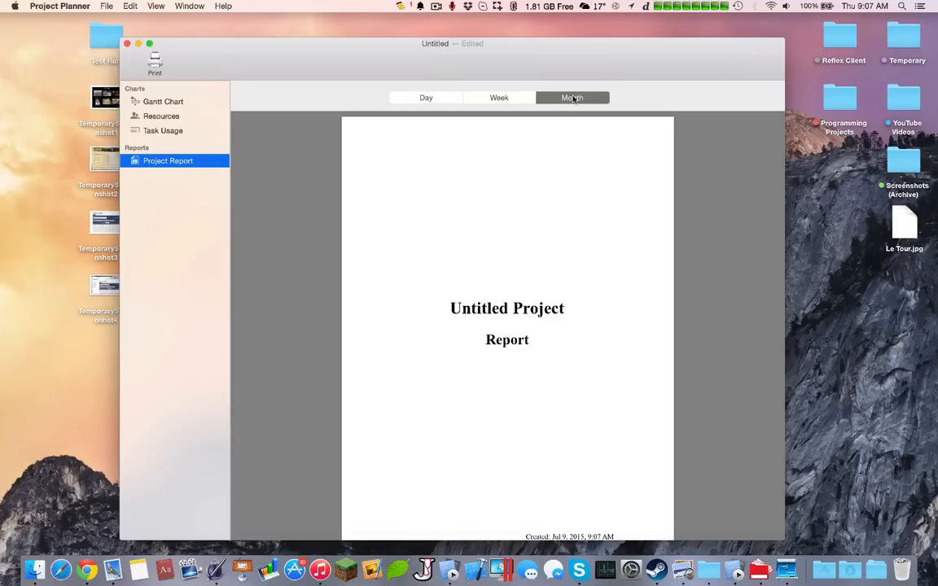
left_click(163, 101)
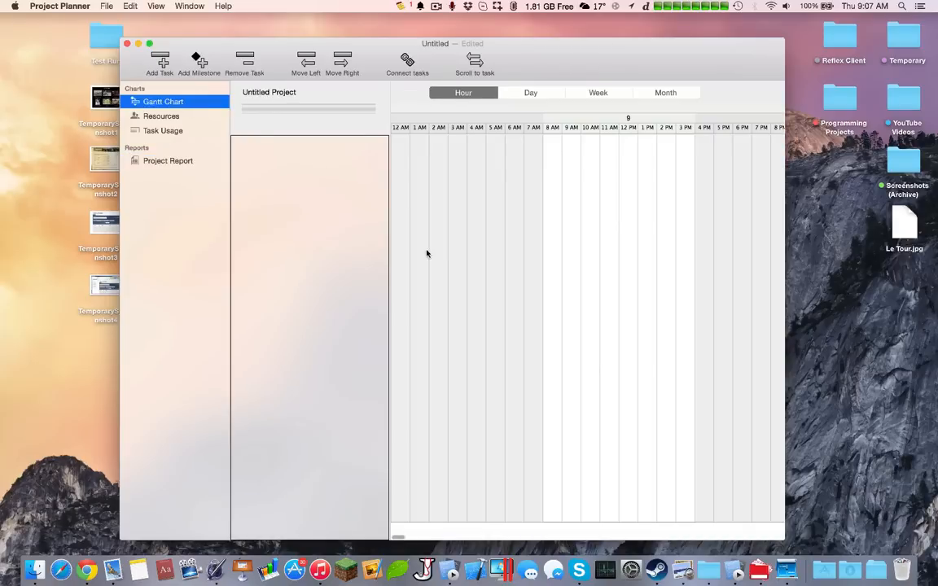
mouse_move(109, 39)
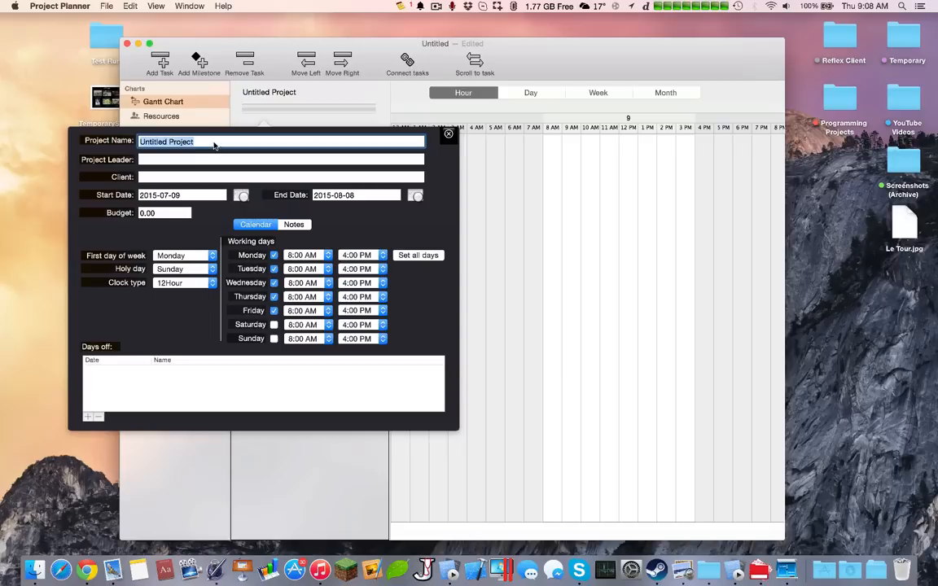
- Fill the project info with name YouTube Channel, leader Horatiu and client YouTube'ers
type("YouTub")
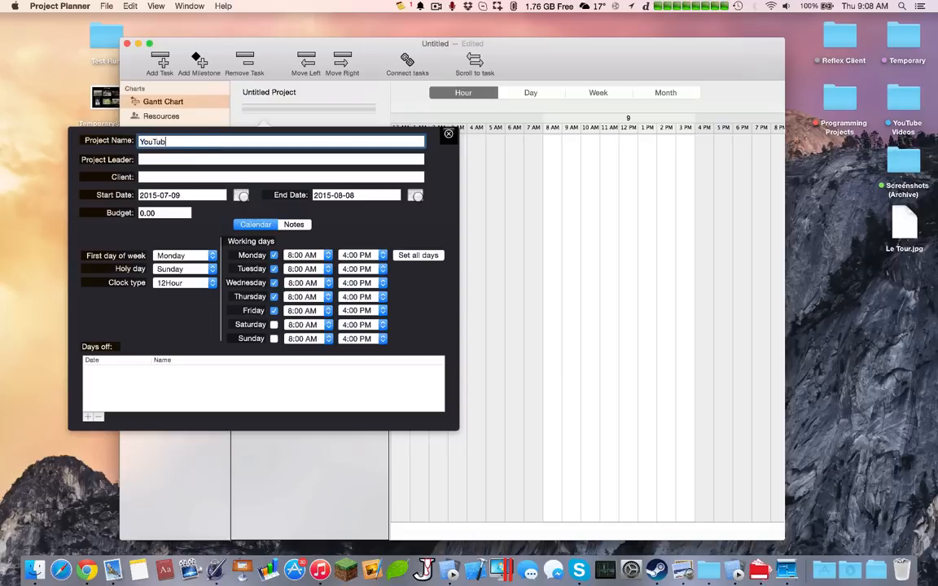
type("Horatiu")
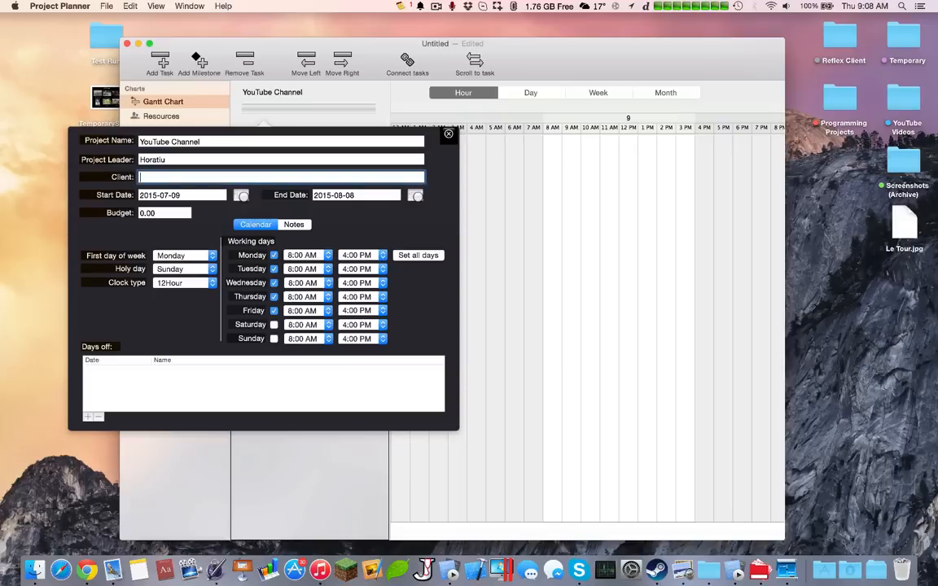
type("YouTube'ers")
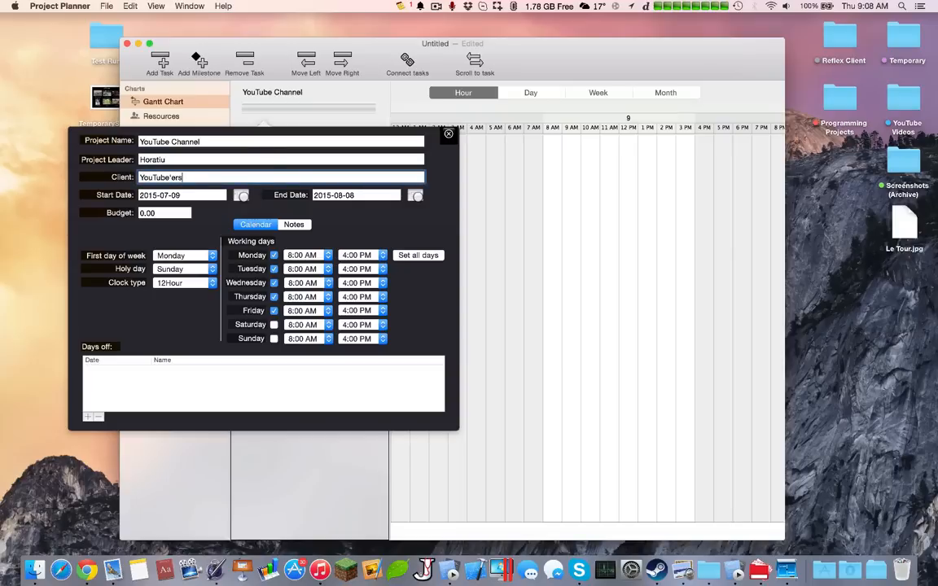
- Set the project budget to 100.00 and close the project settings
left_click(163, 211)
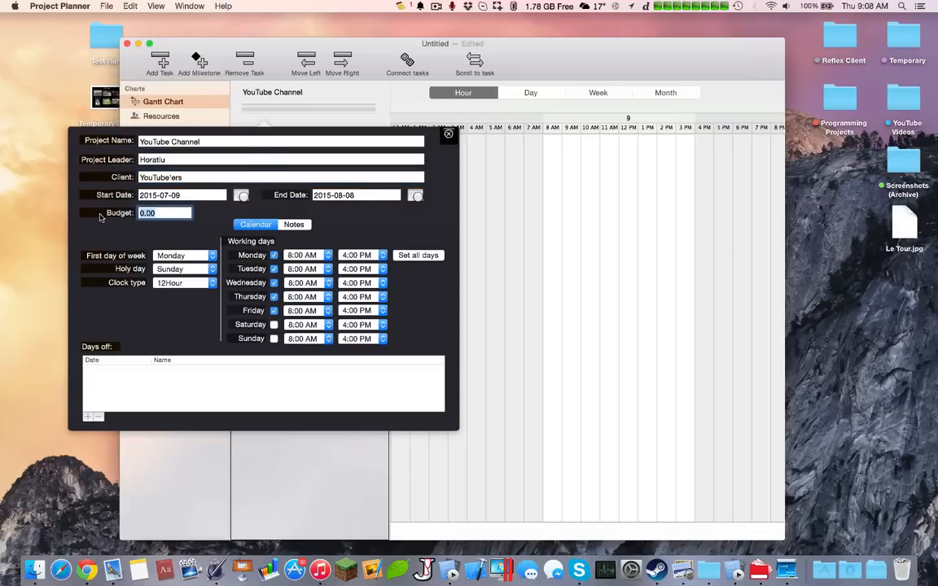
type("100.00")
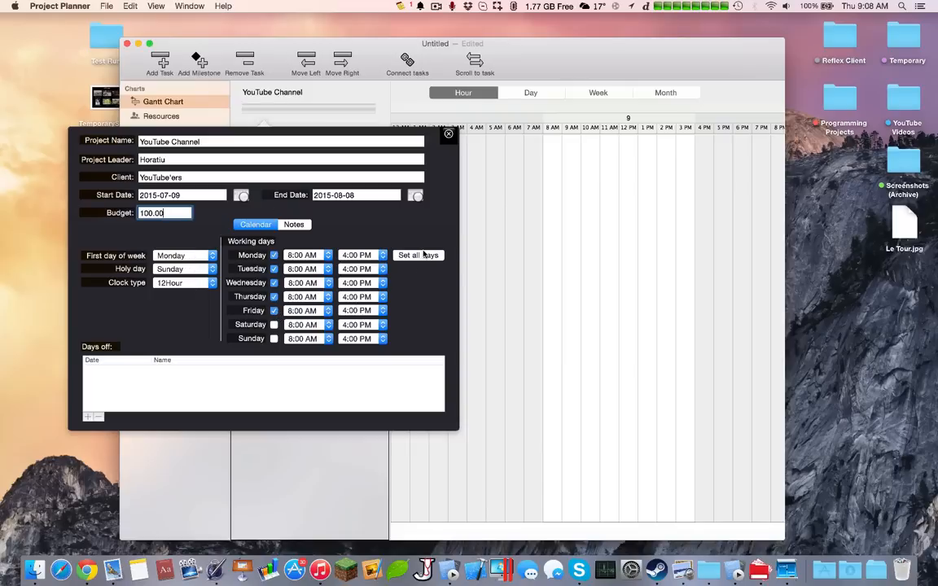
mouse_move(88, 411)
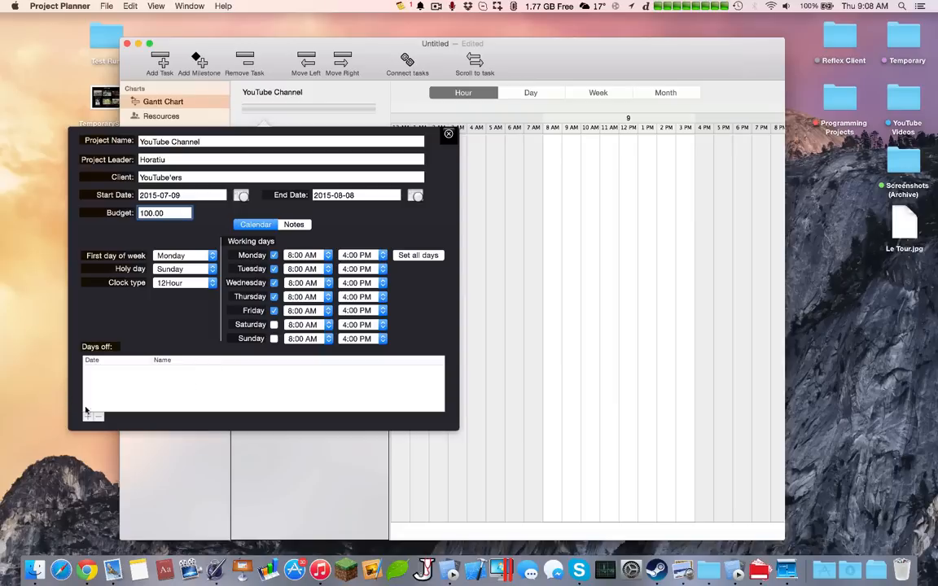
left_click(448, 133)
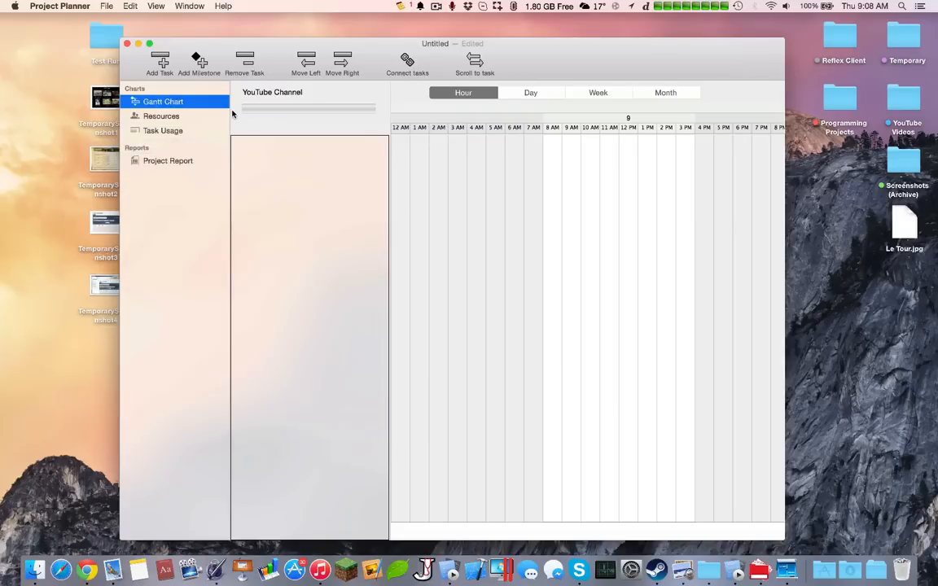
- Add a Make Video task and toggle the Gantt timeline between day and hour scale
left_click(160, 63)
type("Make")
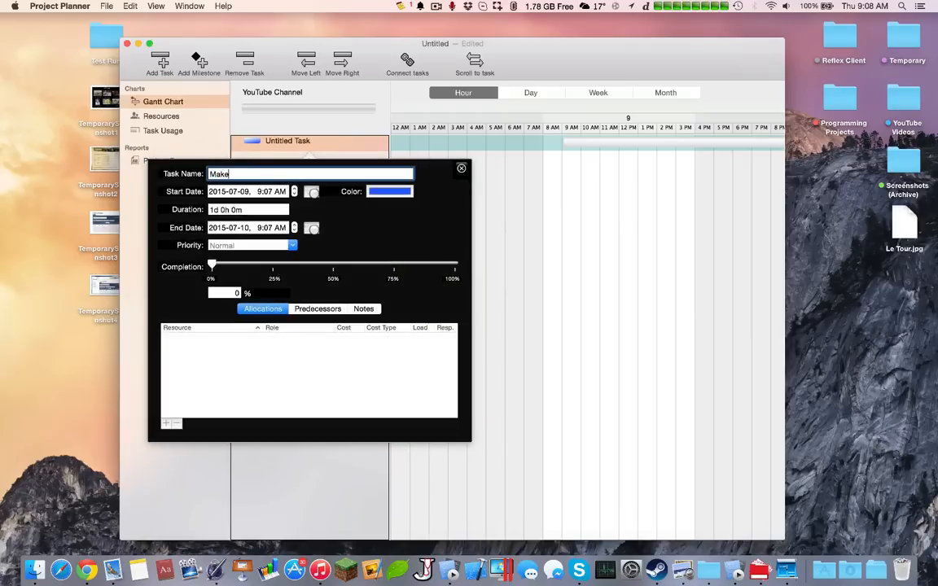
type("Video")
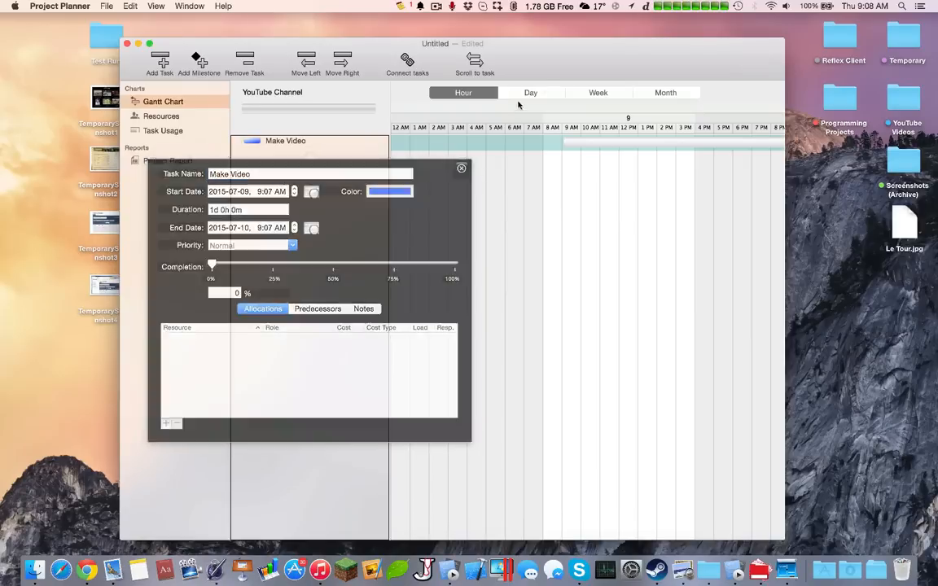
left_click(531, 91)
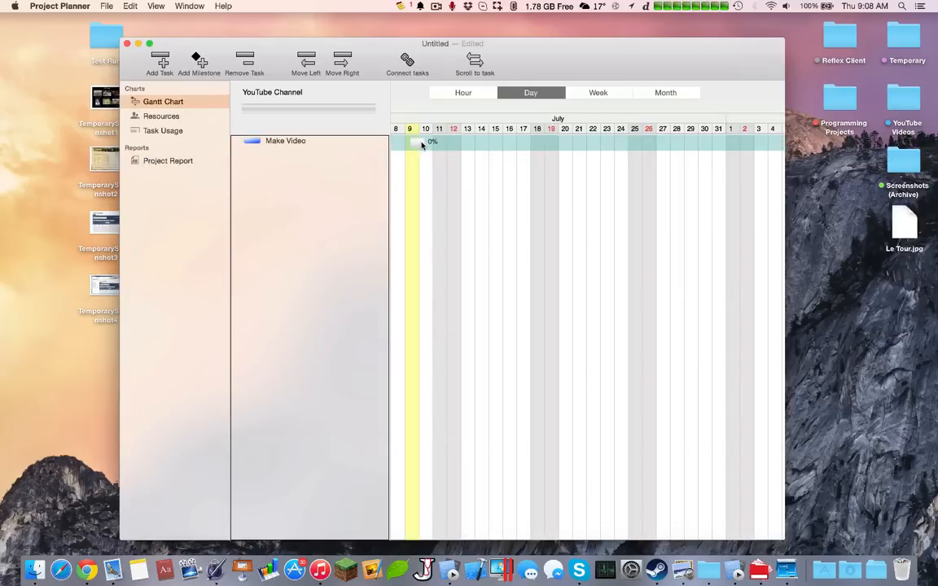
left_click(462, 92)
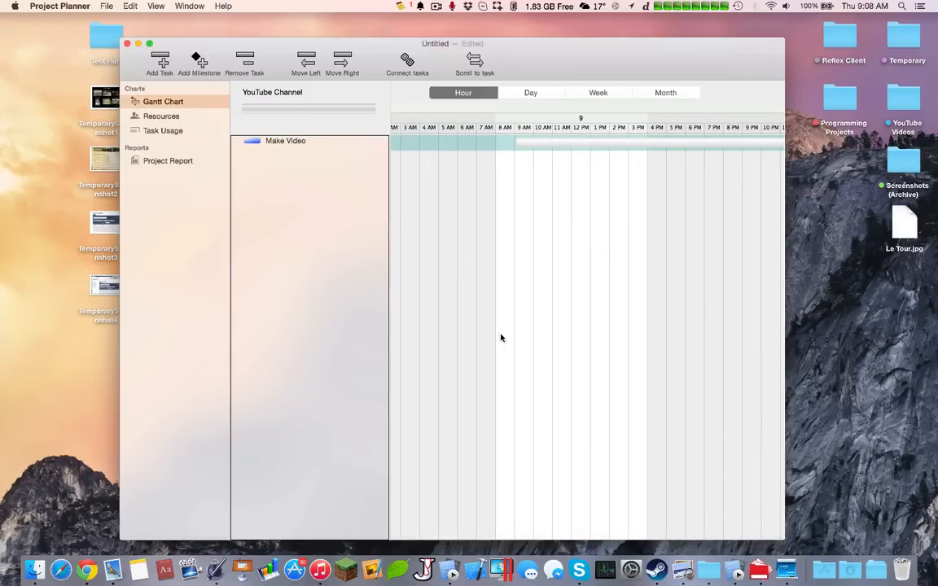
mouse_move(383, 262)
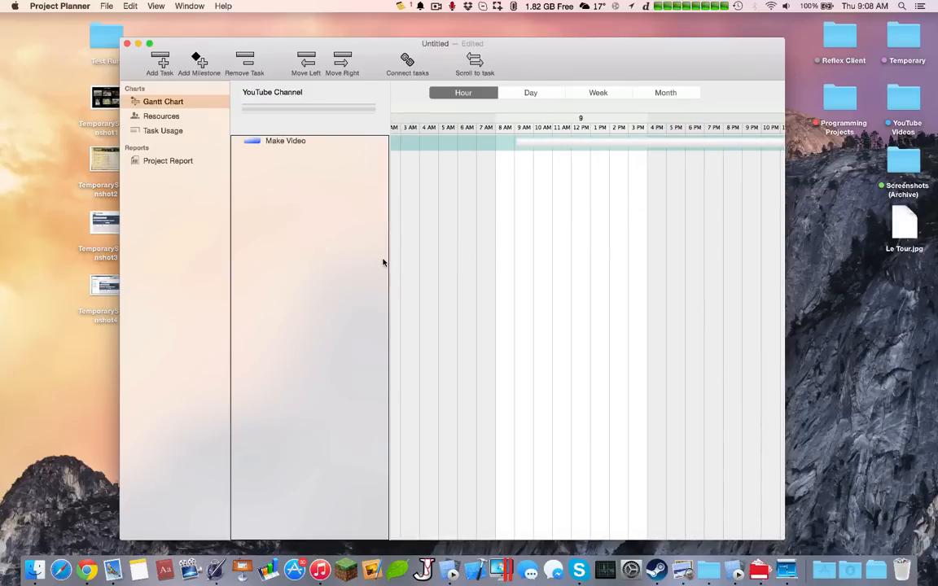
mouse_move(188, 121)
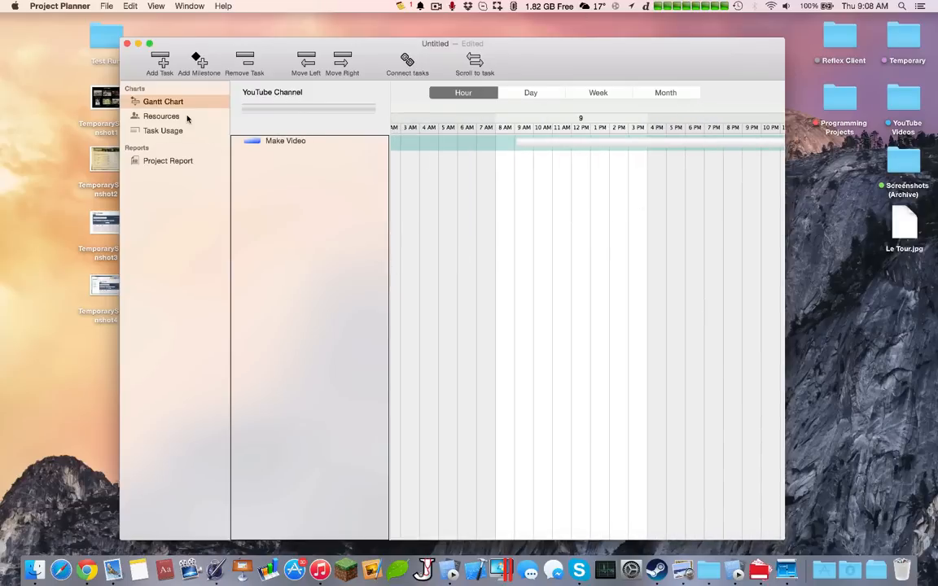
- Review the Make Video task in the task usage chart, then return to the Gantt chart
left_click(163, 130)
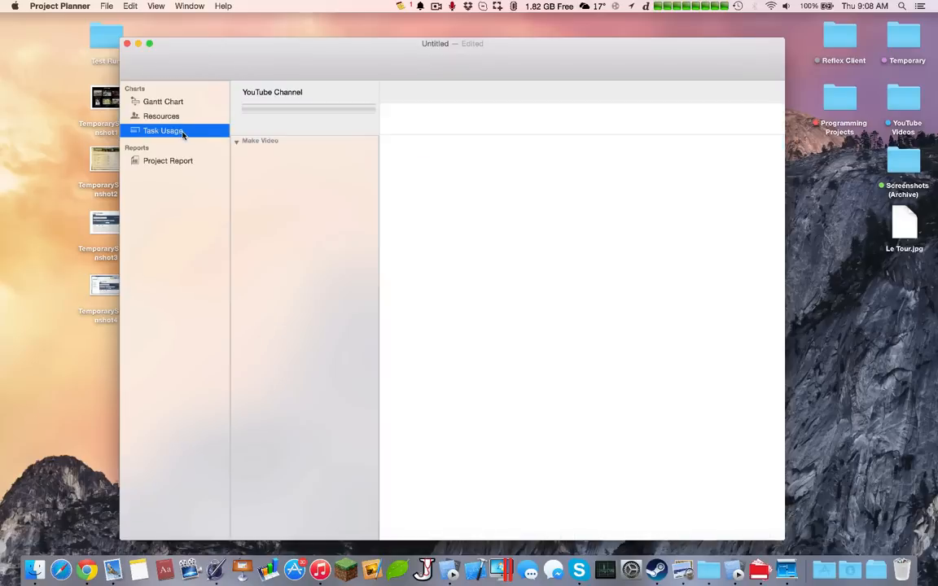
left_click(163, 101)
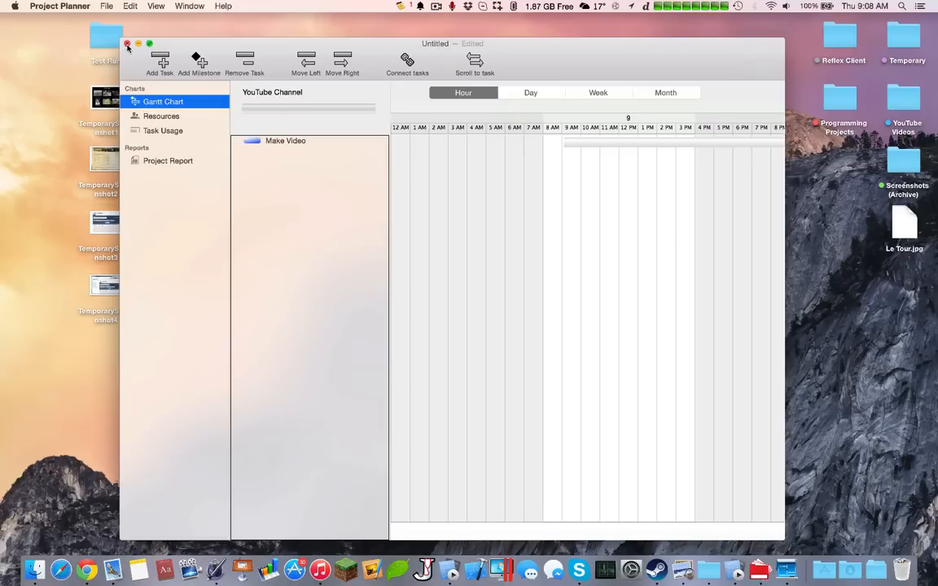
- Close the Project Planner window, revealing the Antnotes to-do note with Update GitHub
left_click(127, 43)
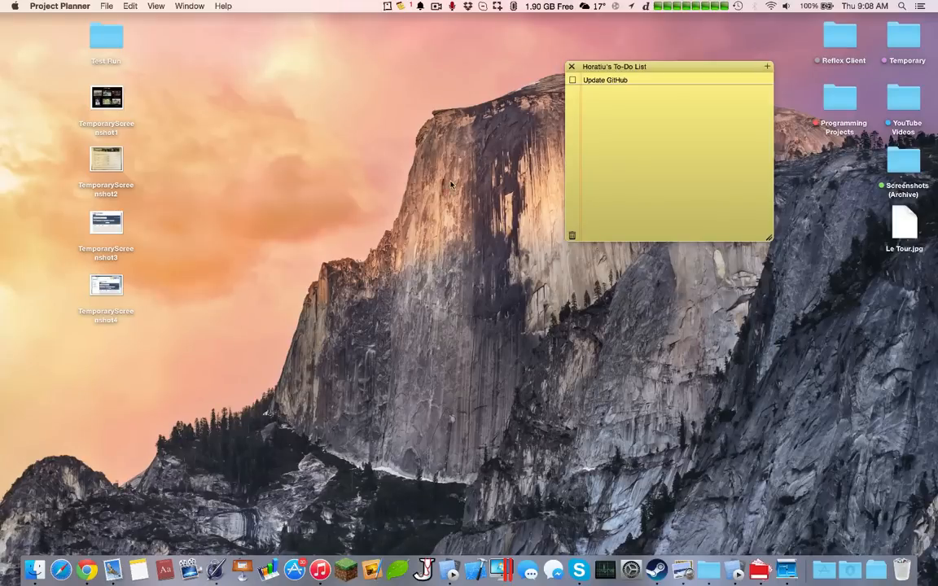
mouse_move(438, 189)
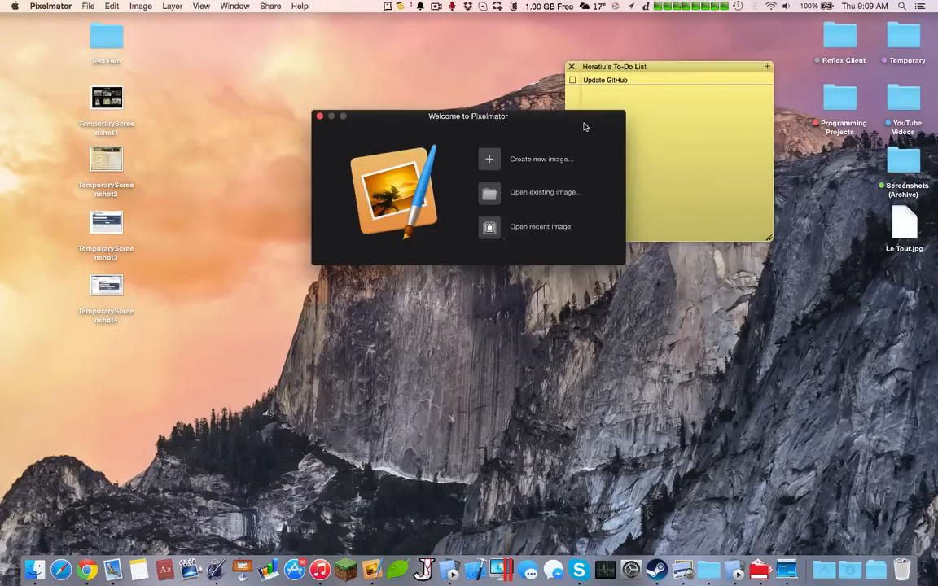
- Create a new blank image and fill the canvas with a blue gradient
left_click(319, 115)
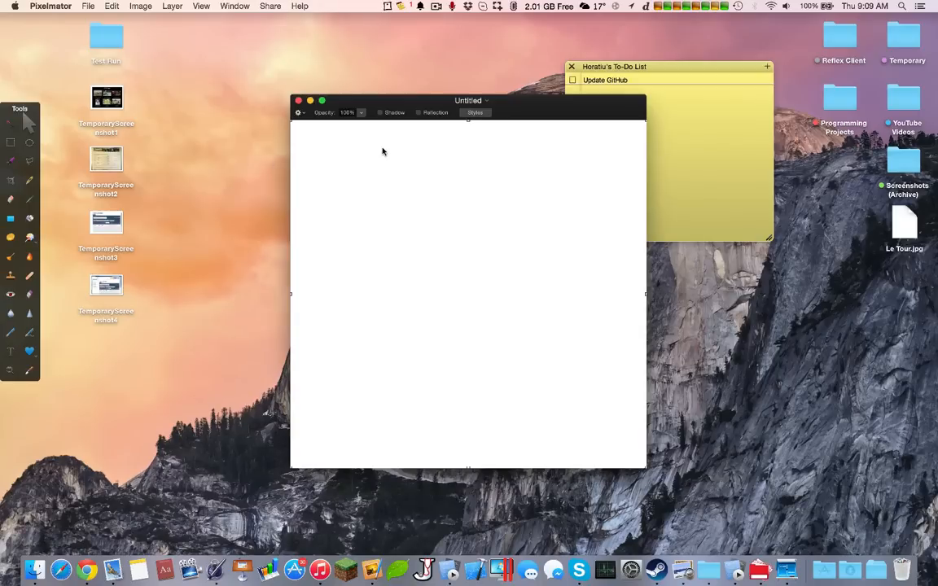
left_click(10, 218)
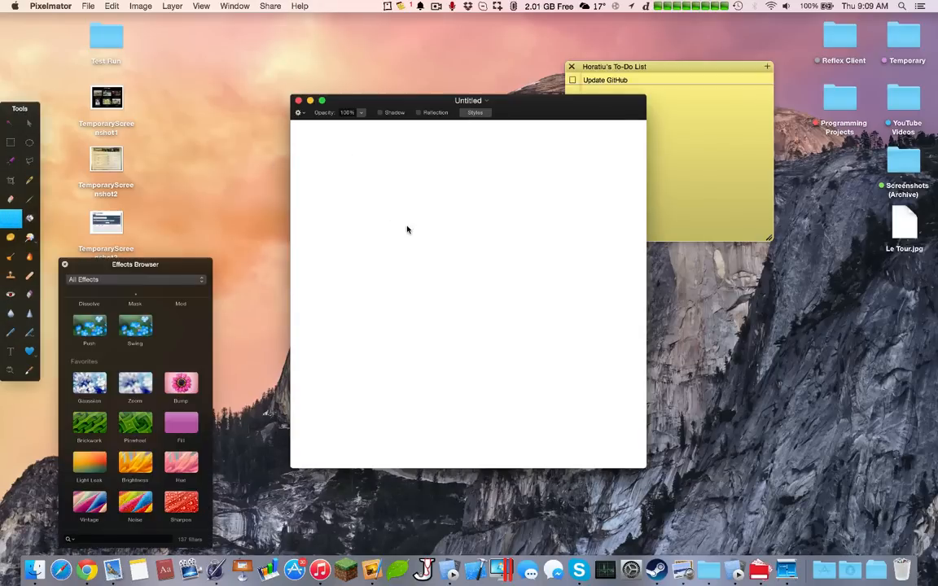
left_click_drag(335, 150, 627, 385)
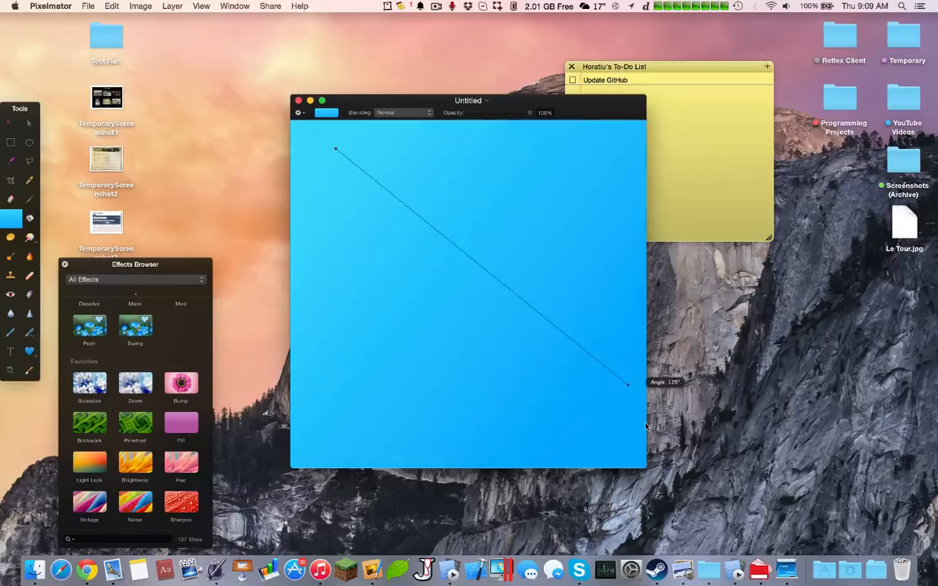
left_click_drag(627, 385, 530, 318)
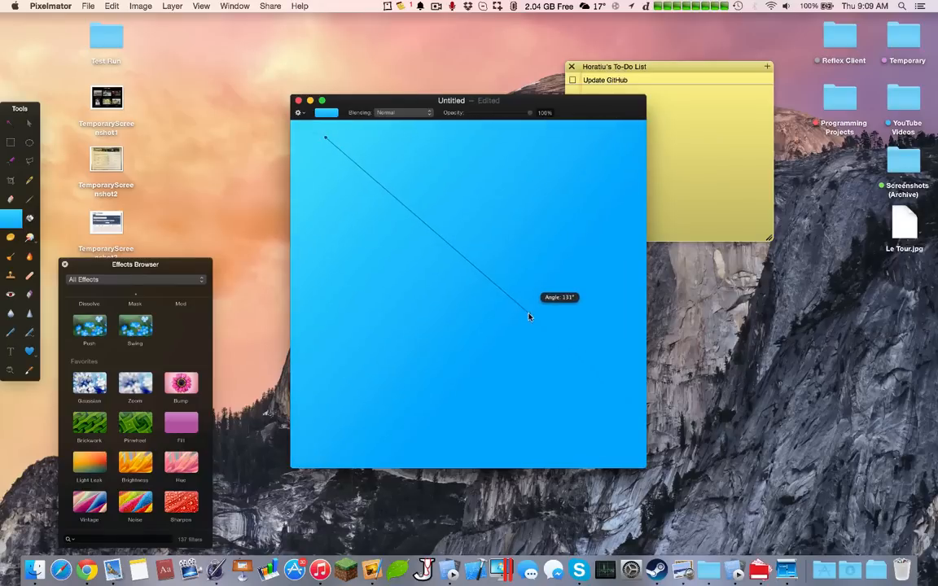
- Add a text box near the top of the canvas reading 'Hello World.'
left_click_drag(326, 138, 529, 318)
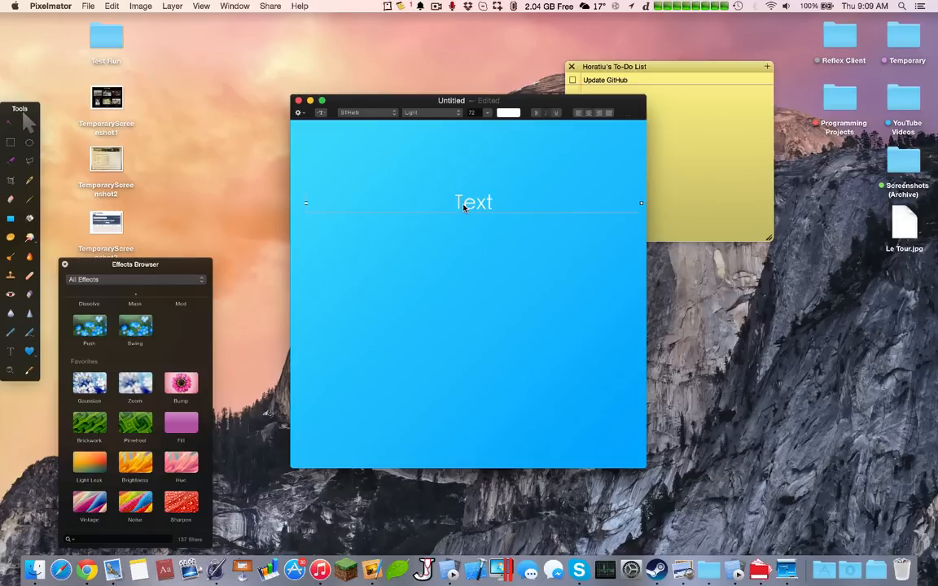
type("Hello W")
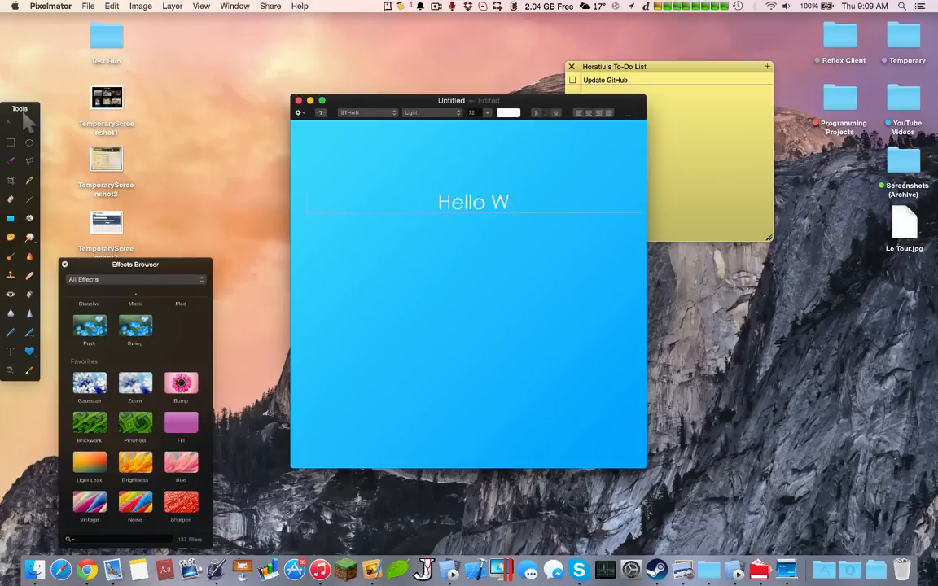
type("orld.")
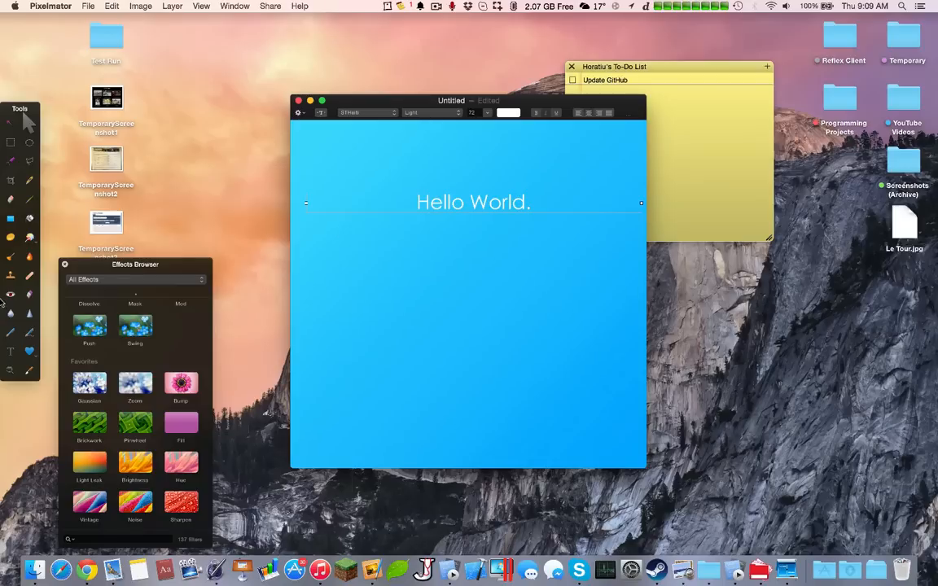
mouse_move(29, 241)
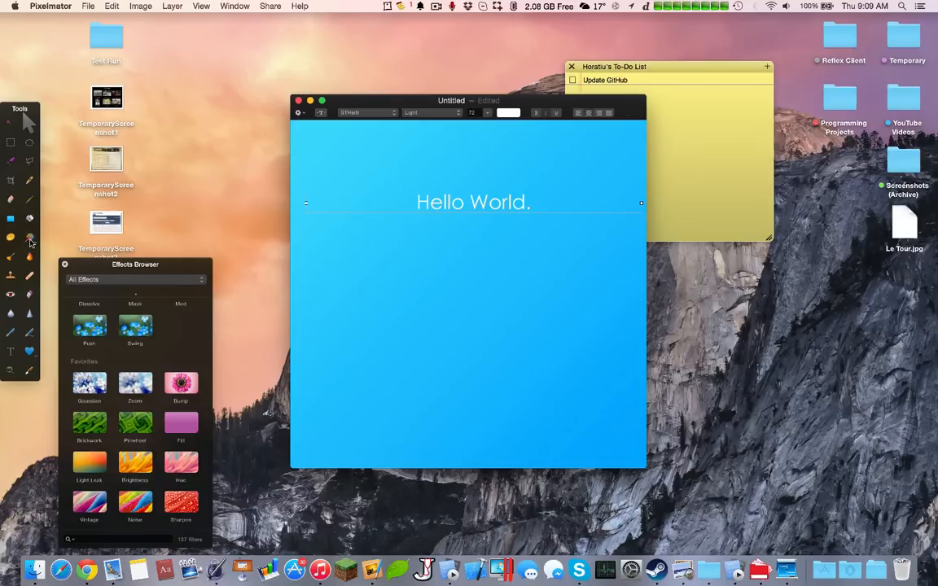
- Paint a faint brush texture over the image, then close it choosing Don't Save
left_click(29, 238)
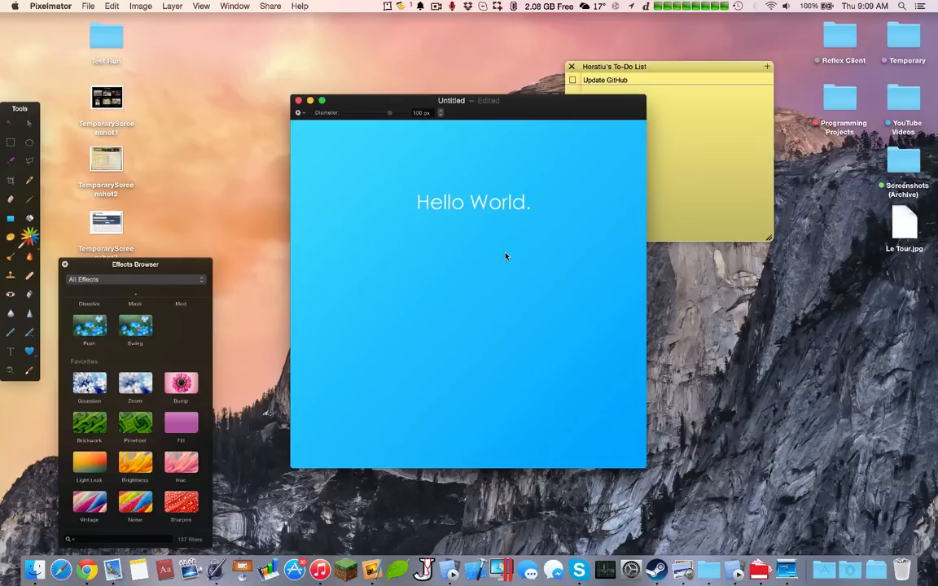
mouse_move(85, 430)
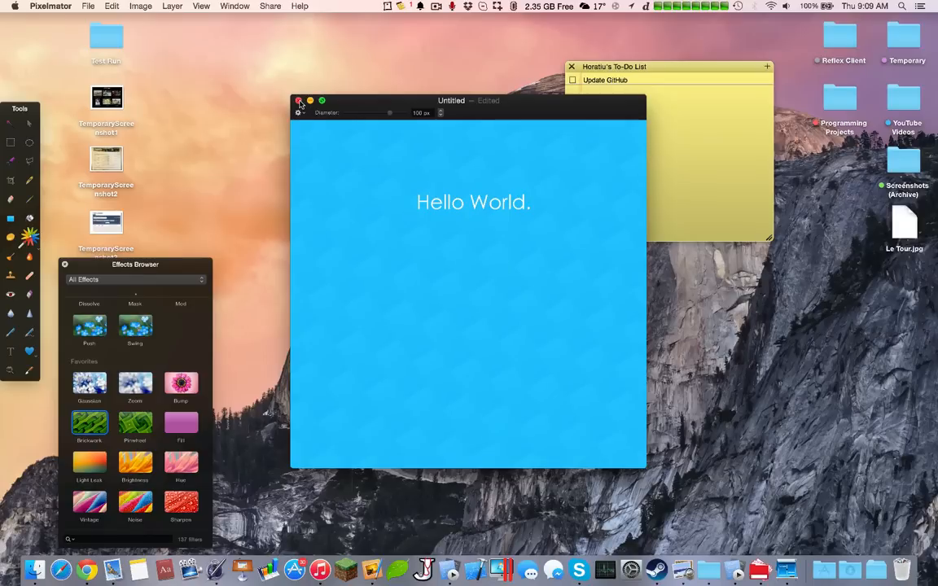
left_click(300, 101)
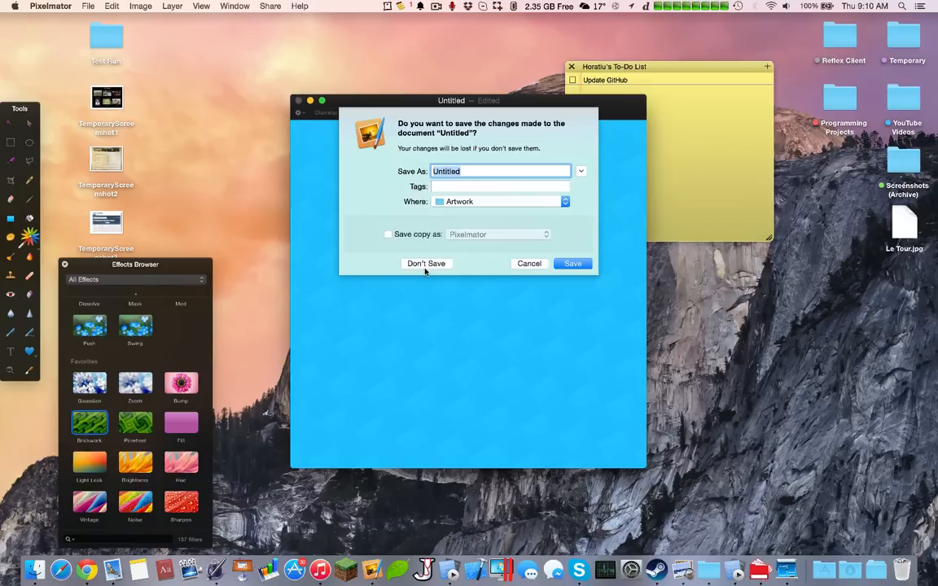
right_click(364, 562)
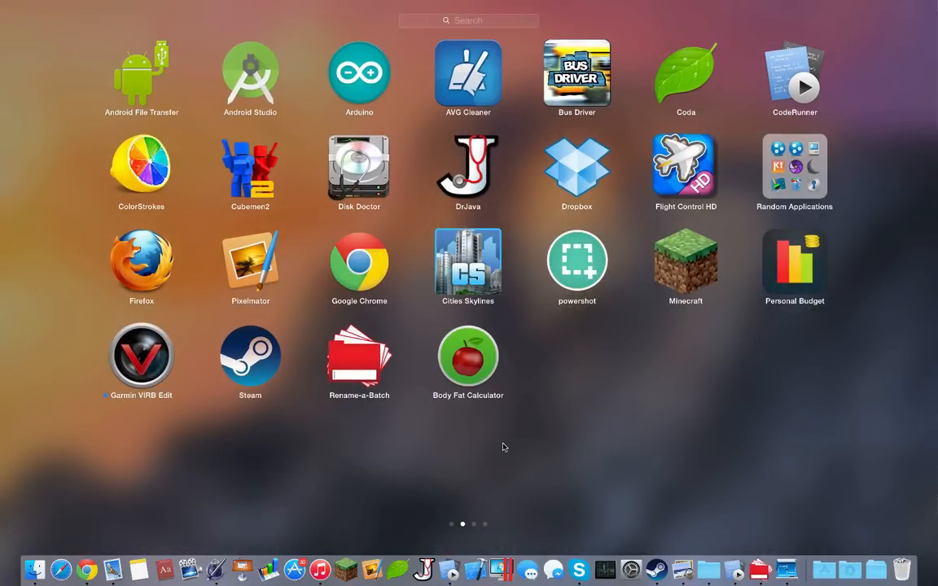
mouse_move(578, 181)
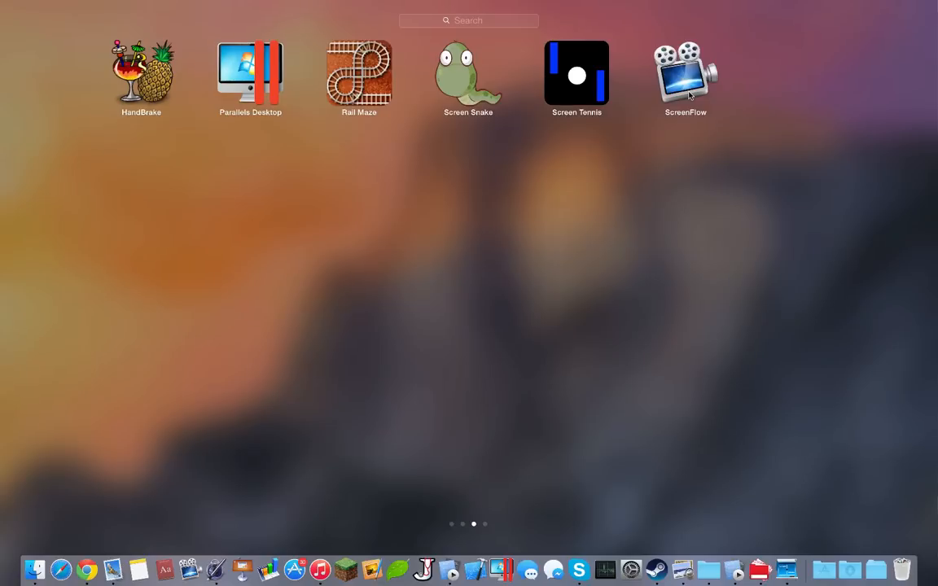
- Search Launchpad for 'quicktim' and launch QuickTime Player
type("quicktim")
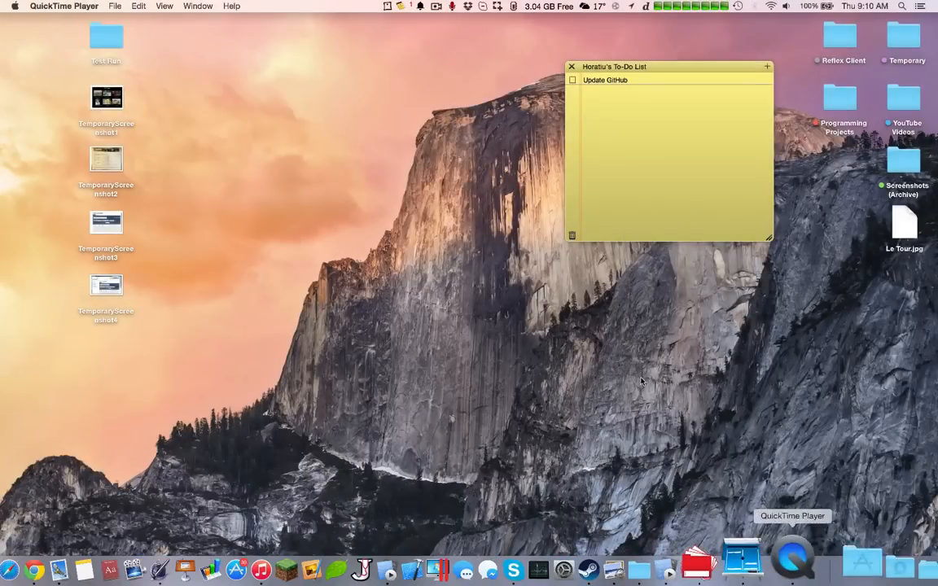
left_click(114, 6)
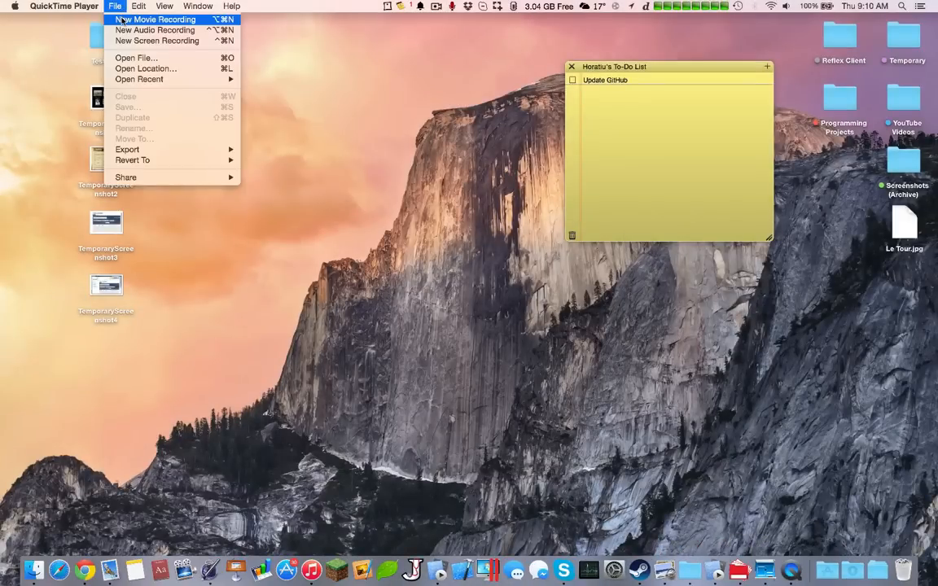
mouse_move(156, 41)
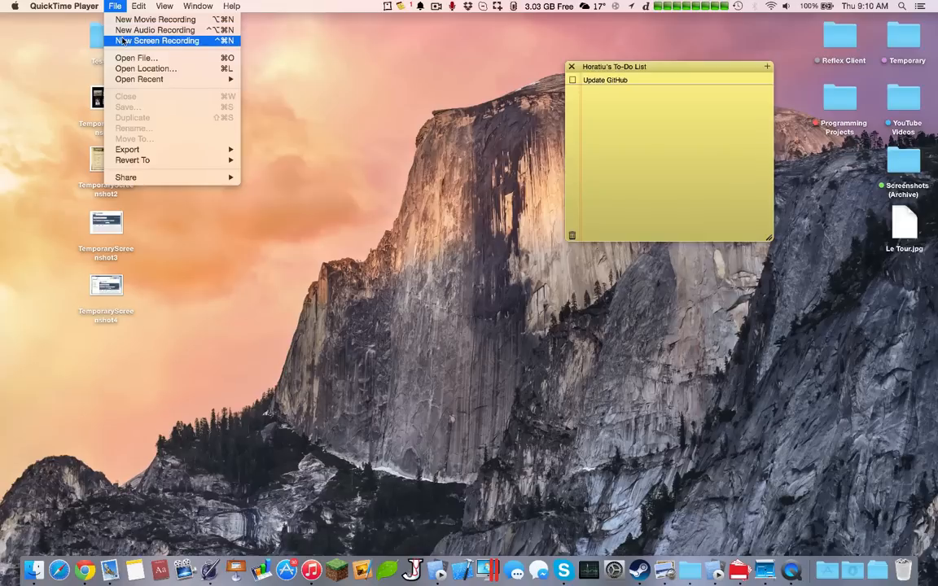
left_click(66, 6)
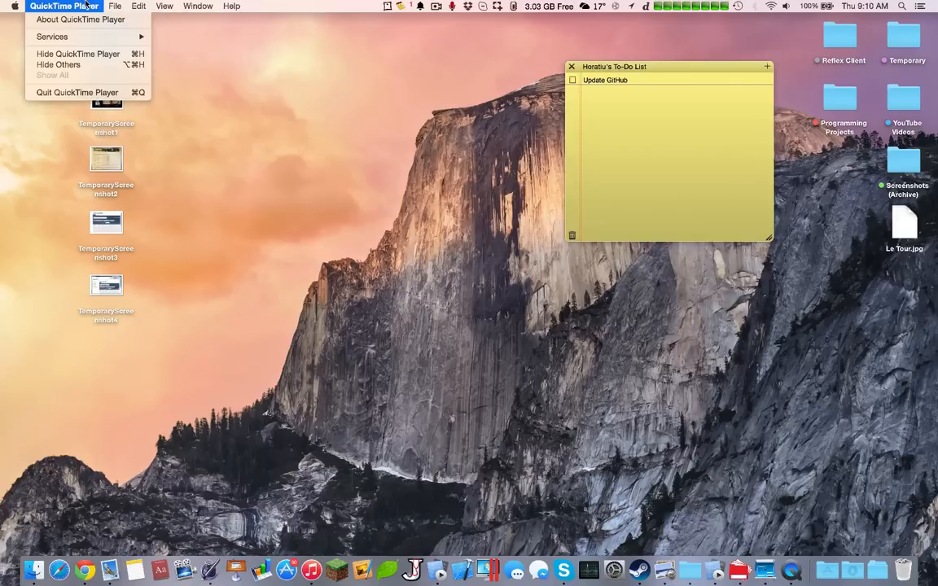
left_click(113, 7)
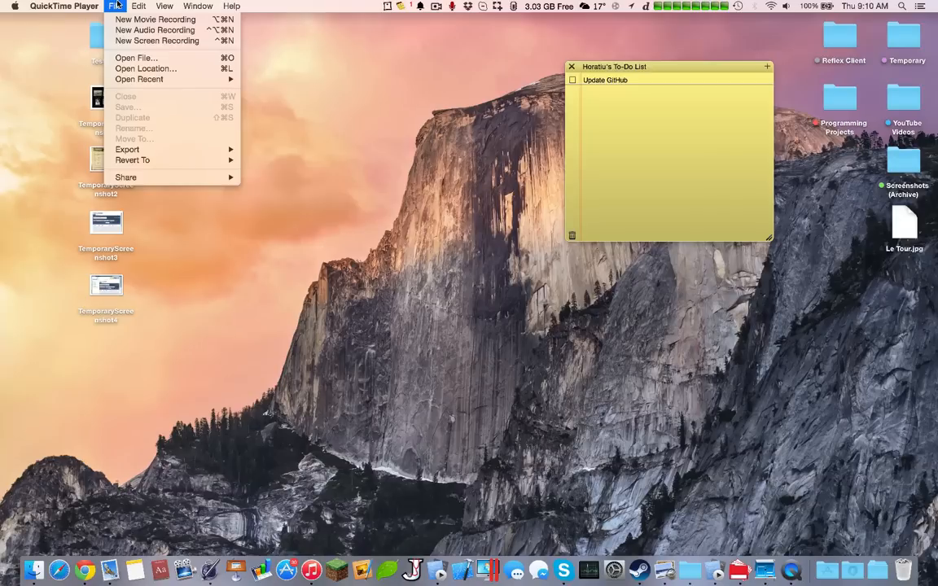
mouse_move(157, 40)
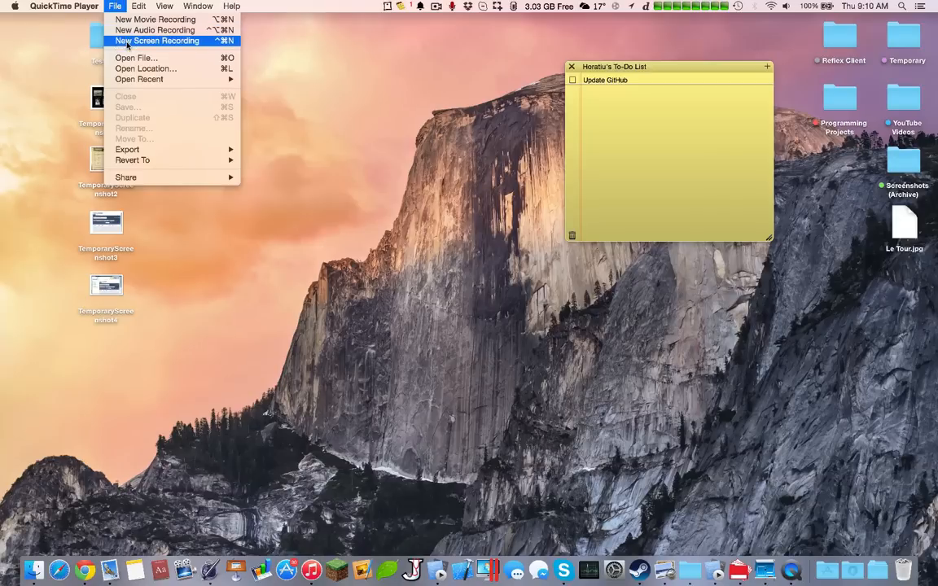
left_click(65, 6)
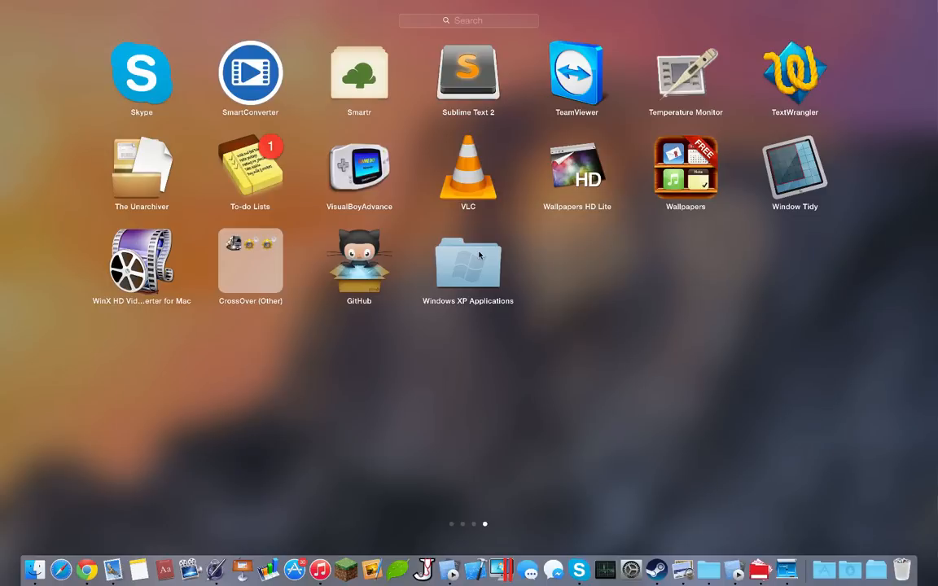
mouse_move(362, 274)
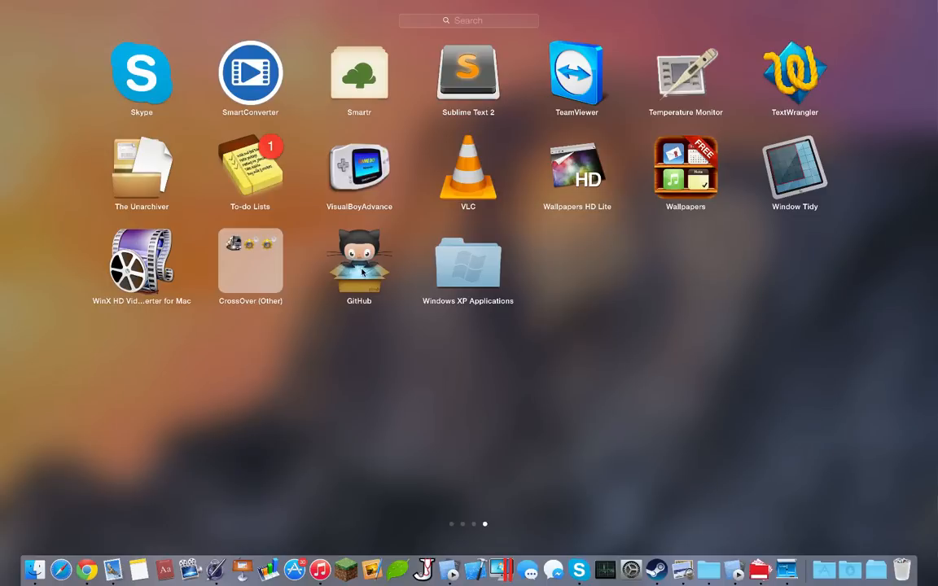
- Swipe Launchpad back to the page with powershot, Pixelmator and CodeRunner
scroll("left", 3)
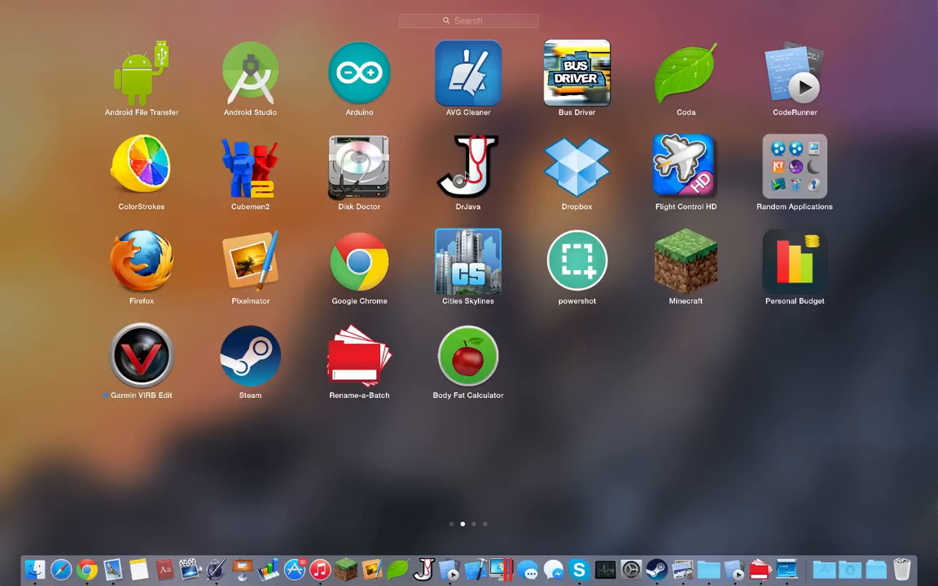
mouse_move(127, 184)
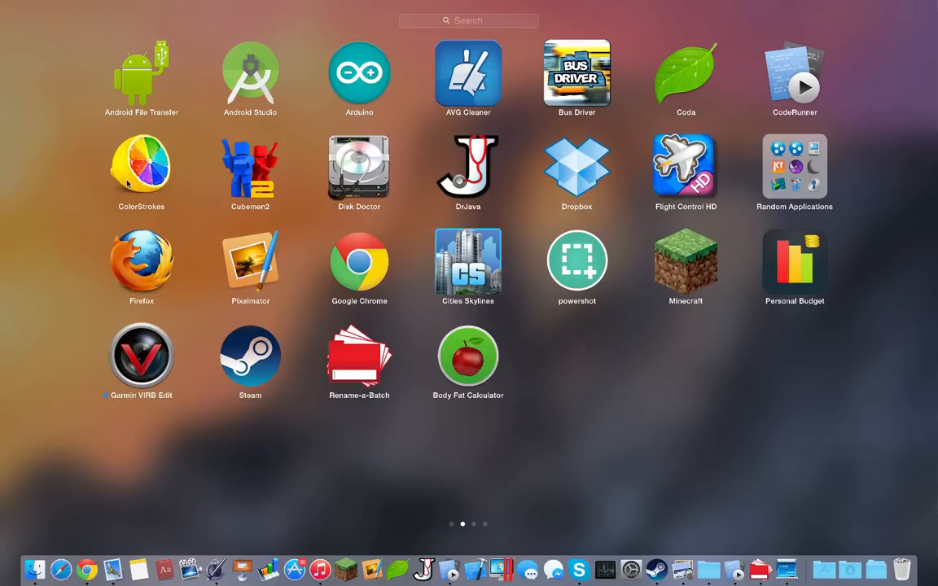